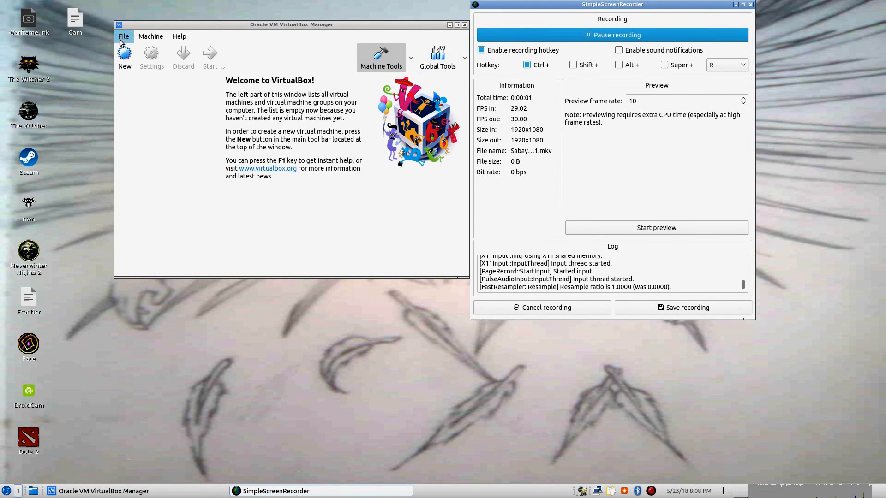
# - Start a new virtual machine named Sabayon with 8192 MB of memory
pyautogui.click(124, 56)
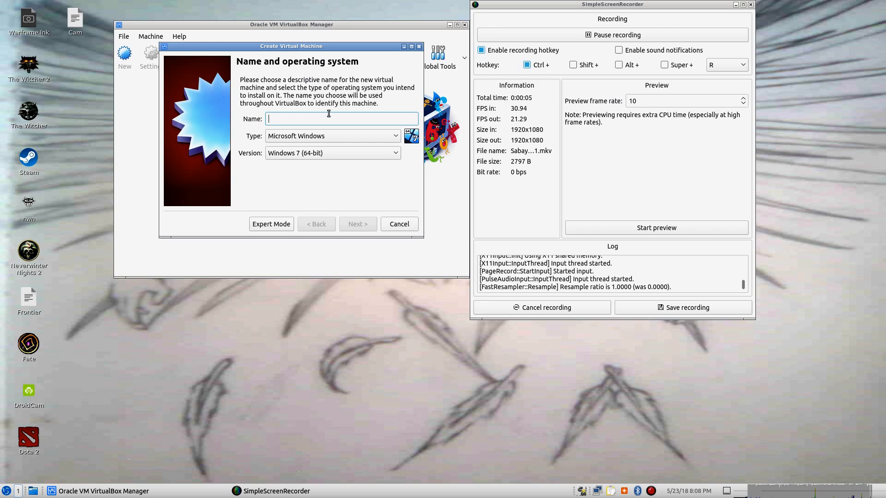
pyautogui.write('Sabaya')
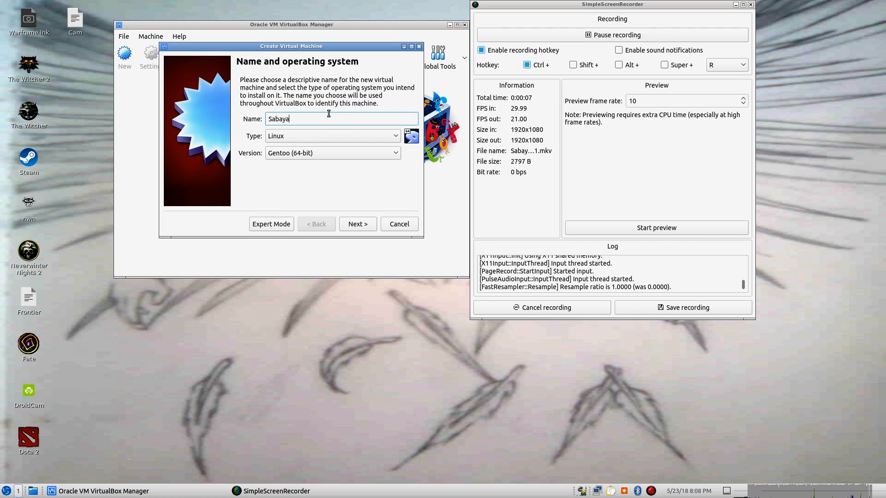
pyautogui.write('on')
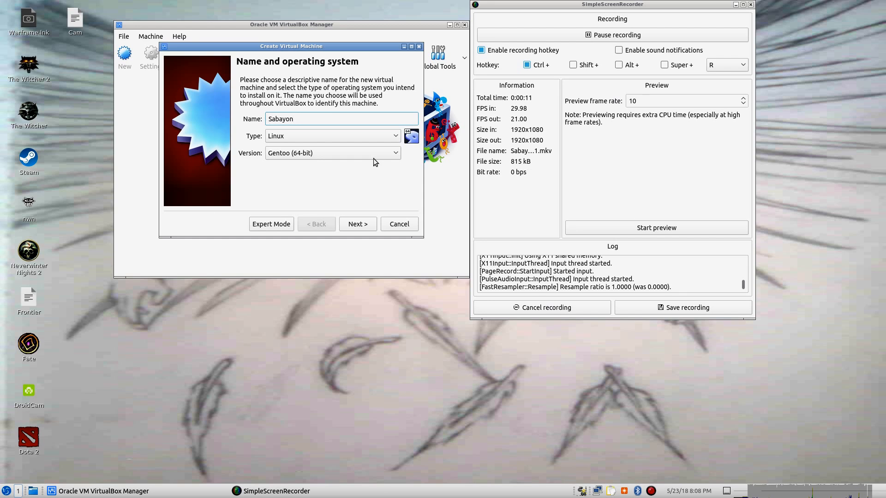
pyautogui.click(358, 224)
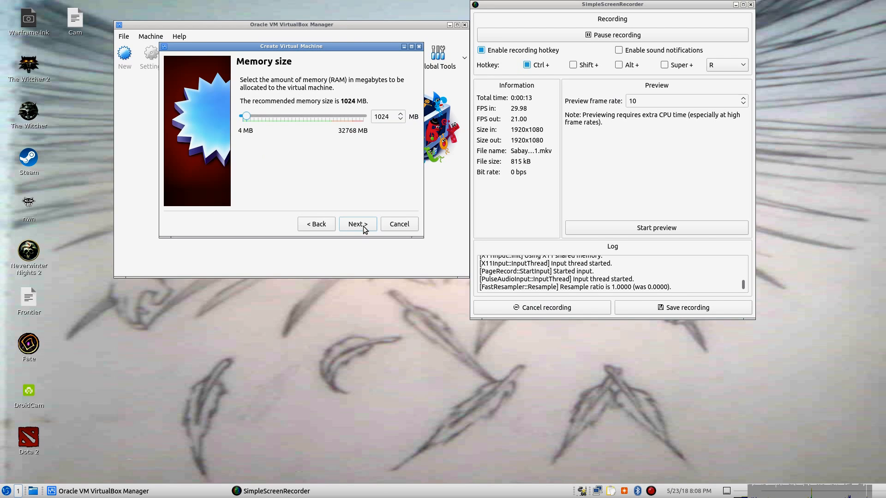
pyautogui.moveTo(247, 116); pyautogui.dragTo(302, 117)
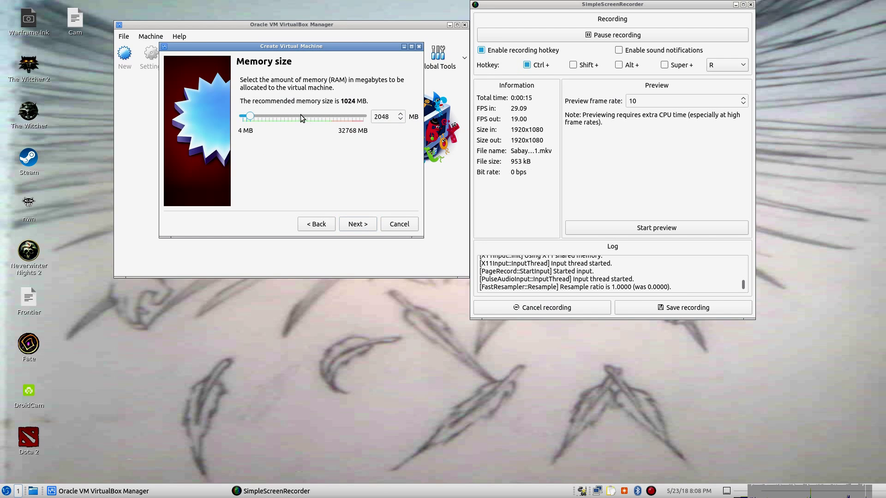
pyautogui.moveTo(249, 116); pyautogui.dragTo(274, 116)
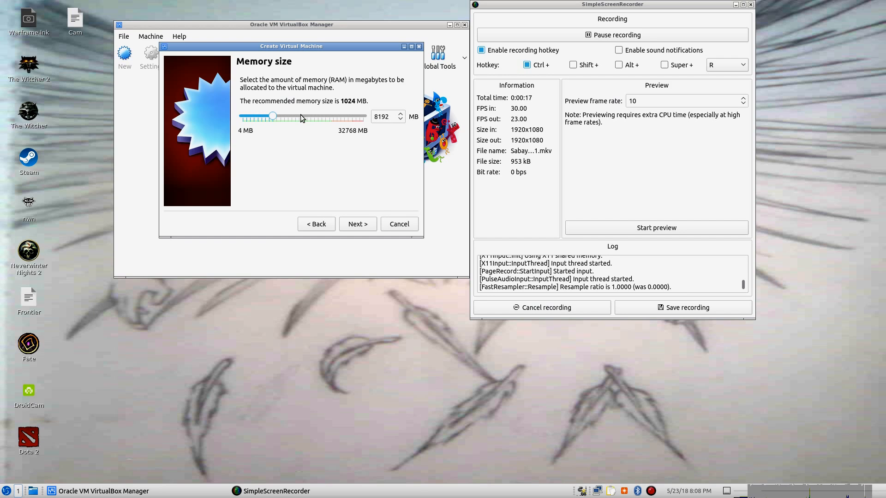
# - Give it a new fixed-size 32 GB VDI hard disk and create the machine
pyautogui.click(357, 224)
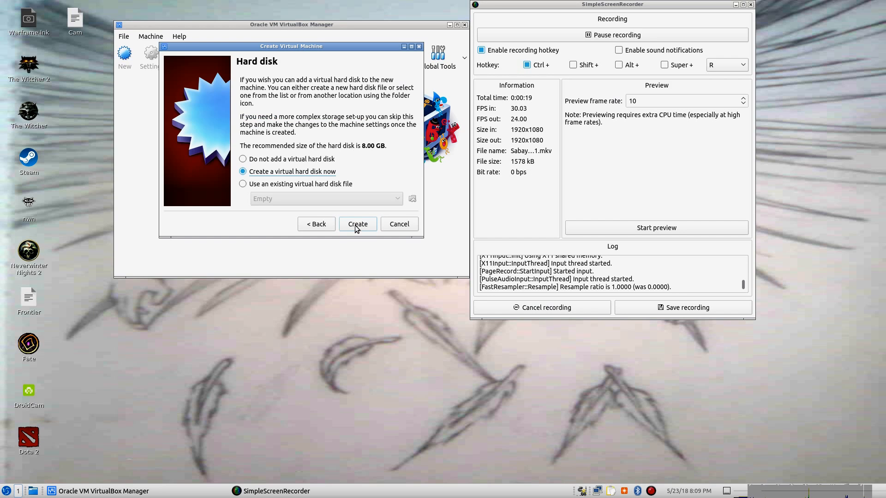
pyautogui.click(358, 224)
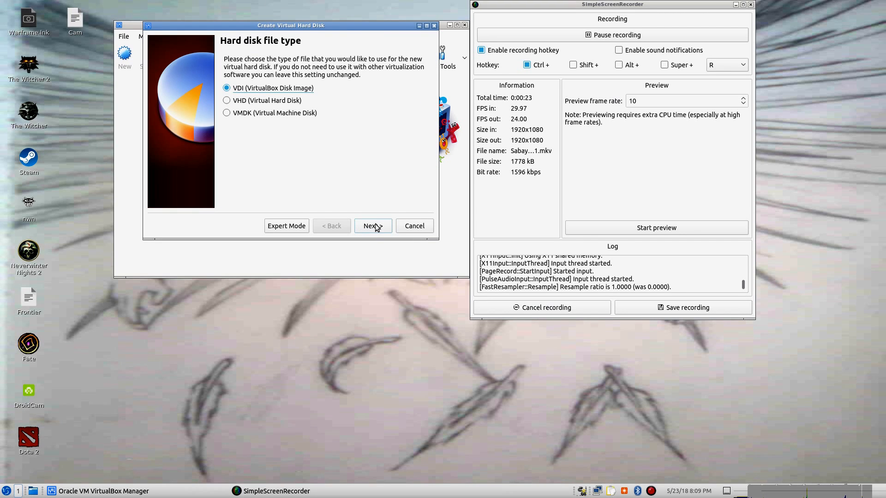
pyautogui.click(372, 226)
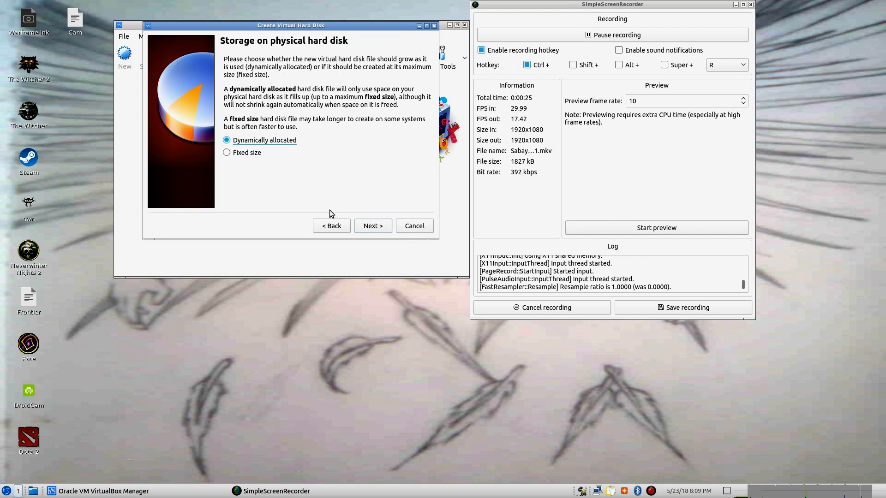
pyautogui.click(226, 152)
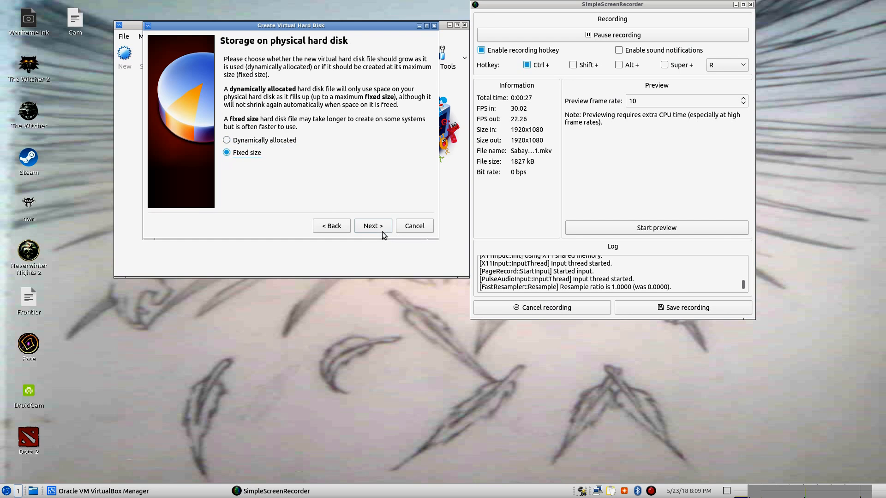
pyautogui.click(372, 226)
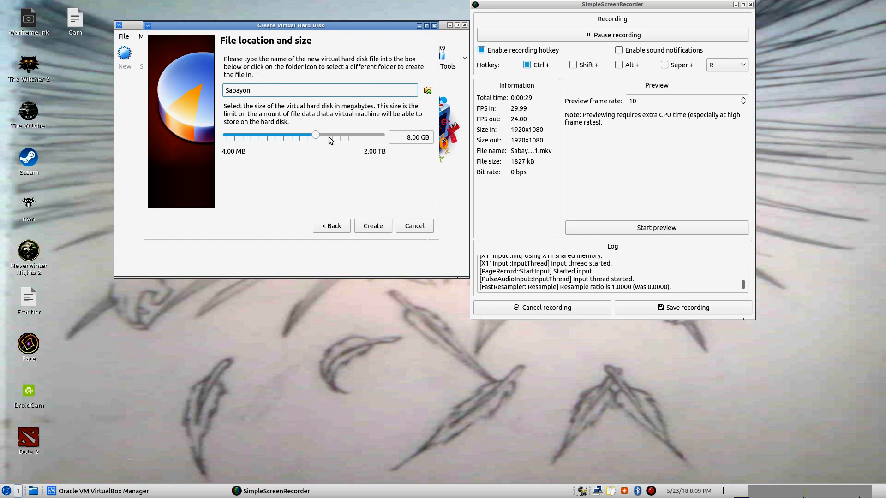
pyautogui.moveTo(315, 135); pyautogui.dragTo(333, 135)
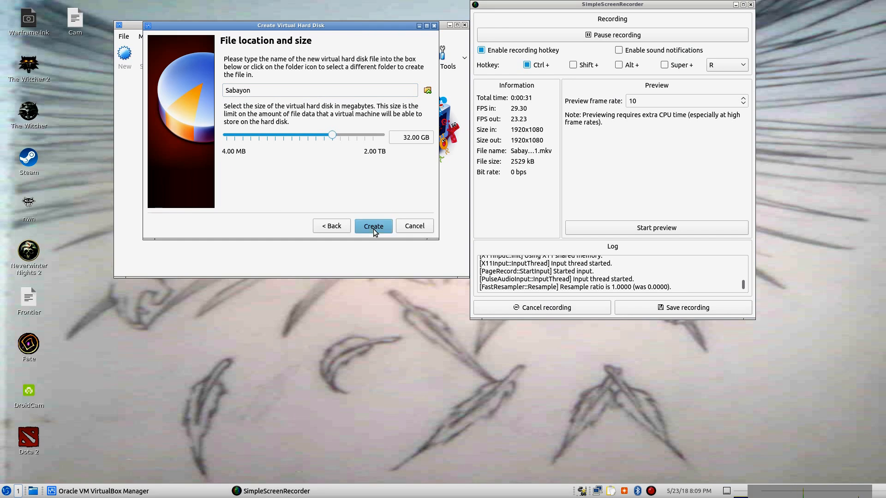
pyautogui.click(373, 226)
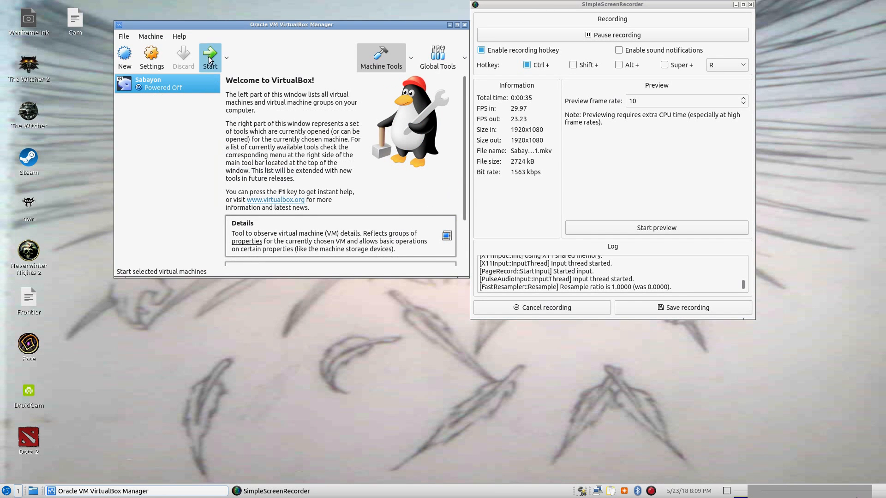
# - Start the Sabayon machine booting from the Sabayon 18.05 KDE ISO
pyautogui.click(210, 57)
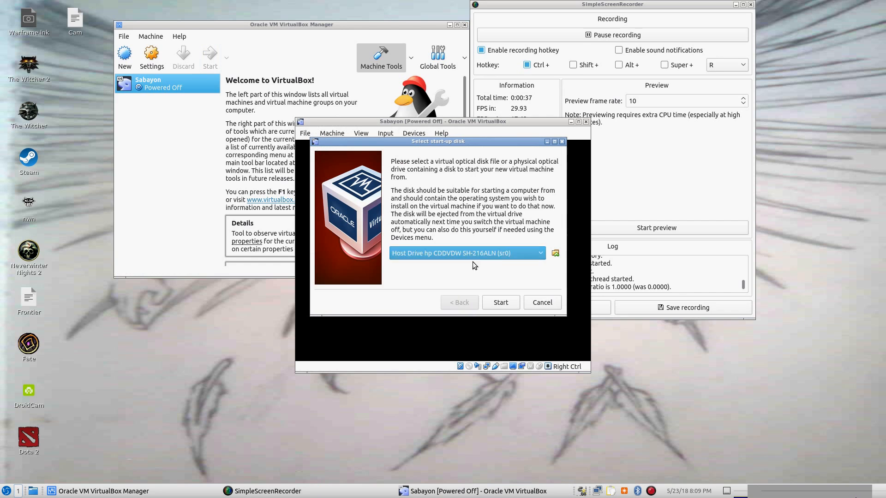
pyautogui.click(554, 254)
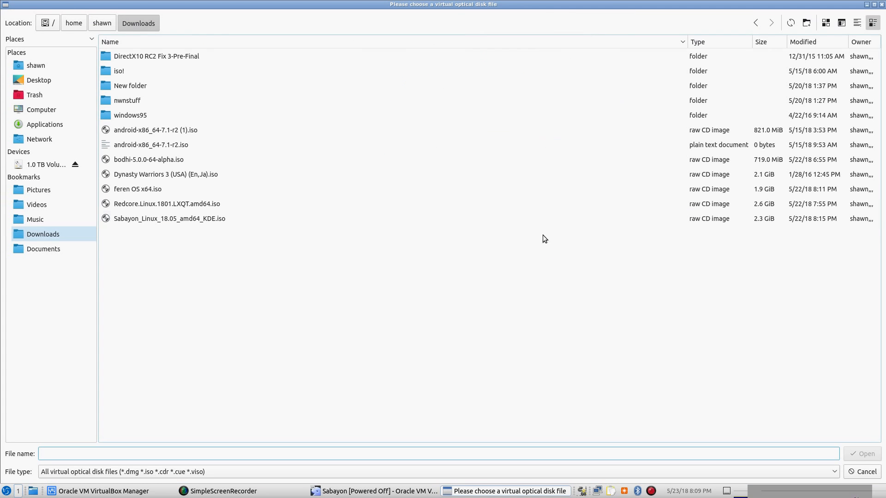
pyautogui.click(864, 472)
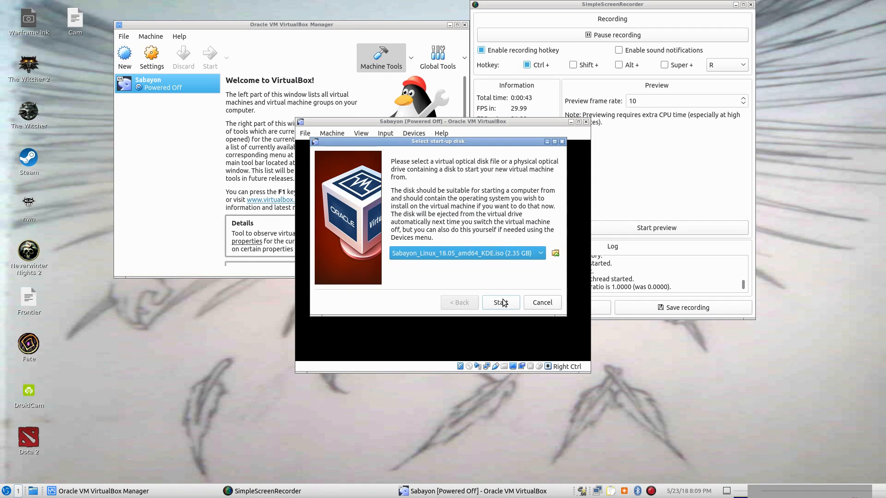
pyautogui.click(499, 302)
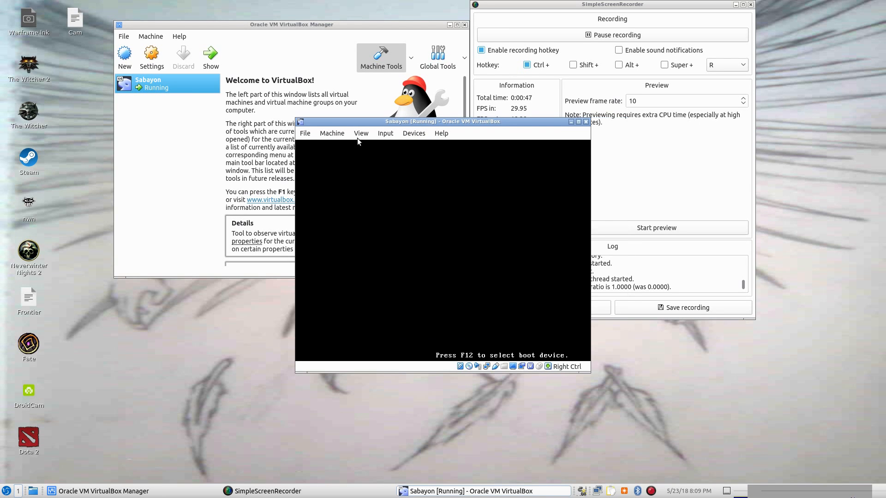
# - Switch the virtual machine window to full-screen mode
pyautogui.click(441, 133)
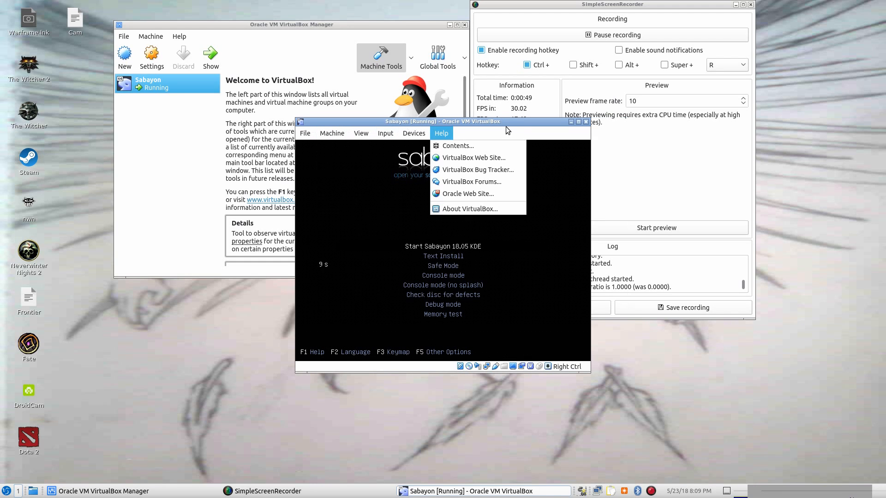
pyautogui.click(438, 237)
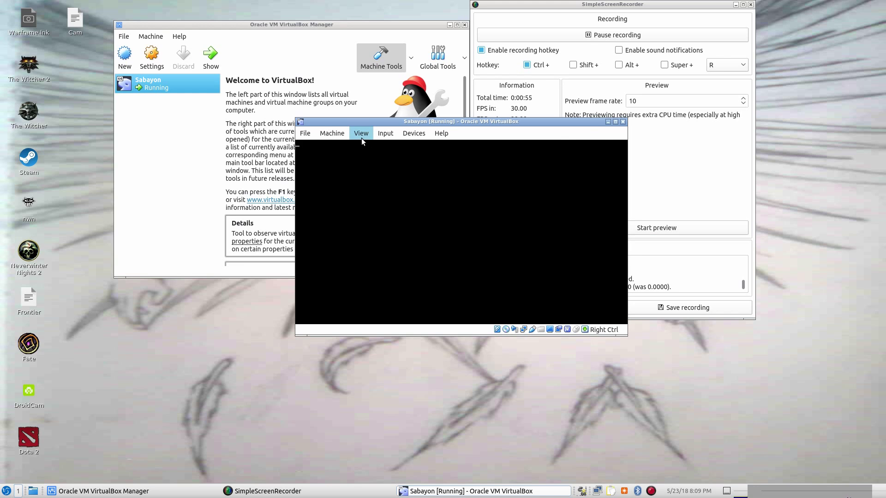
pyautogui.click(361, 133)
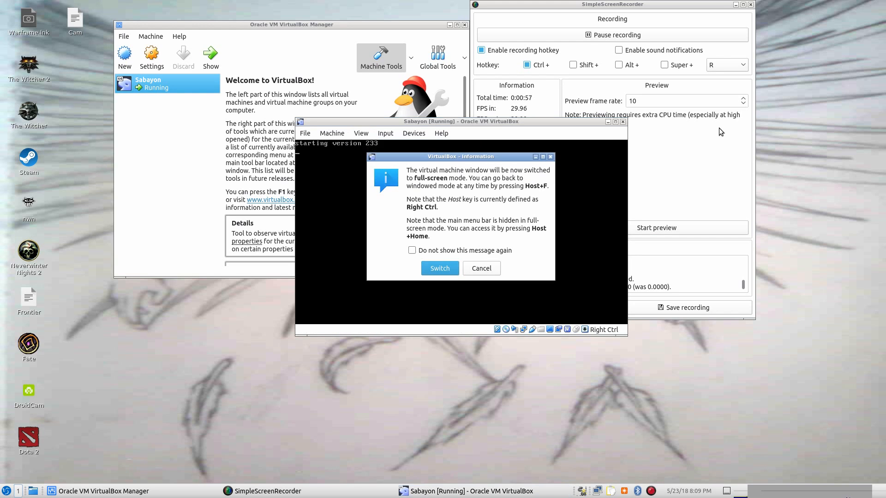
# - Confirm full-screen, dismiss the Guest Additions notice and close the welcome window
pyautogui.click(440, 268)
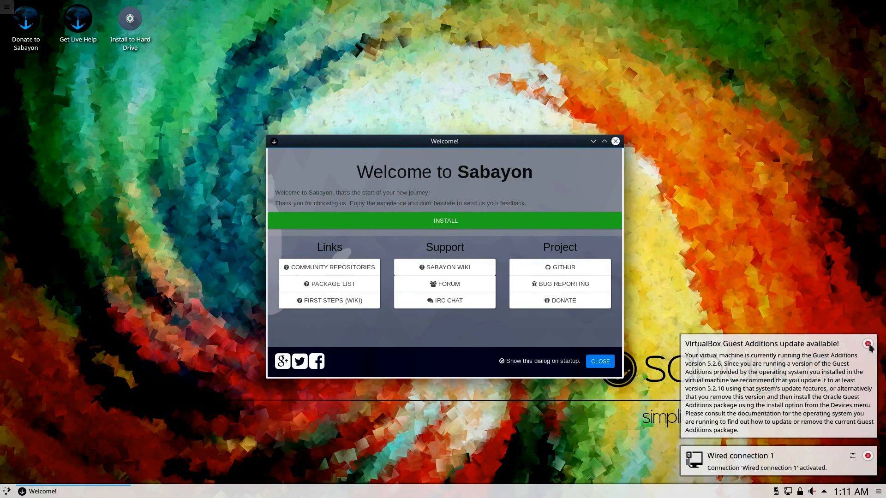
pyautogui.click(865, 344)
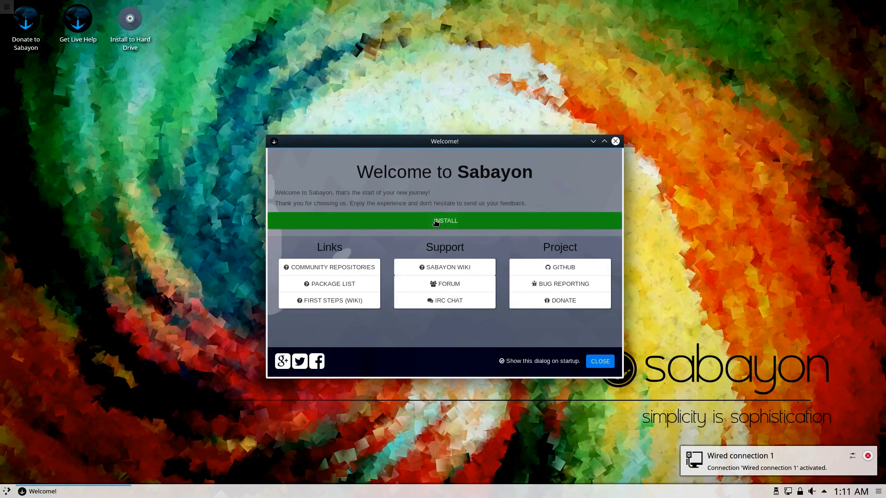
pyautogui.moveTo(513, 222)
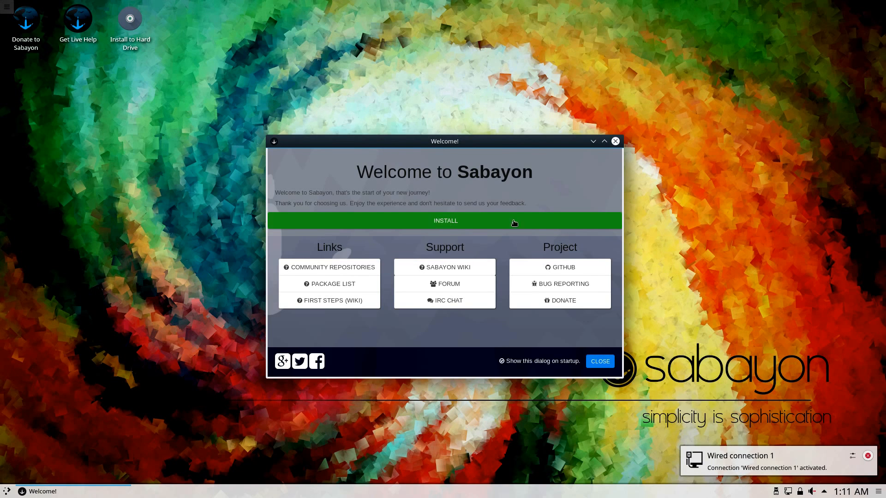
pyautogui.moveTo(854, 218)
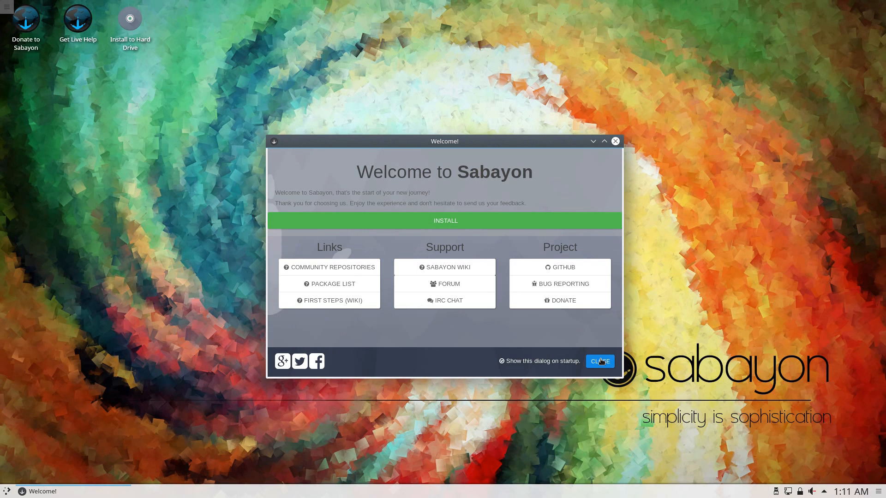
pyautogui.click(600, 361)
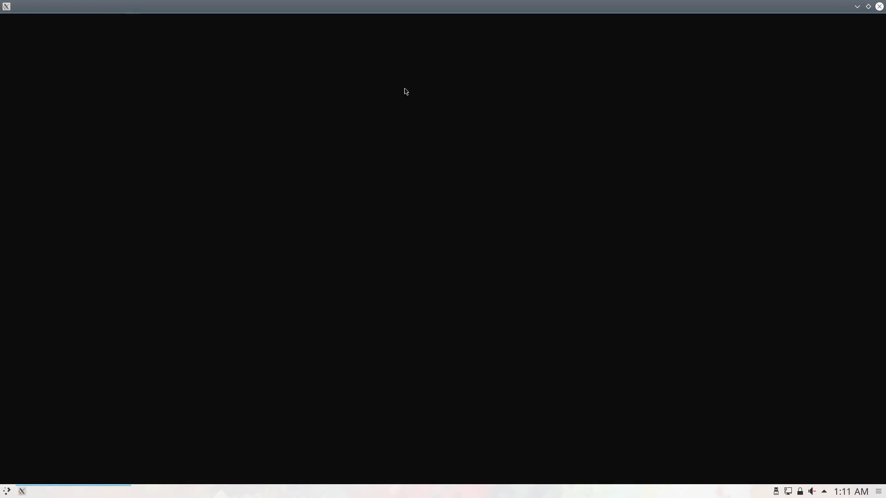
pyautogui.moveTo(690, 51)
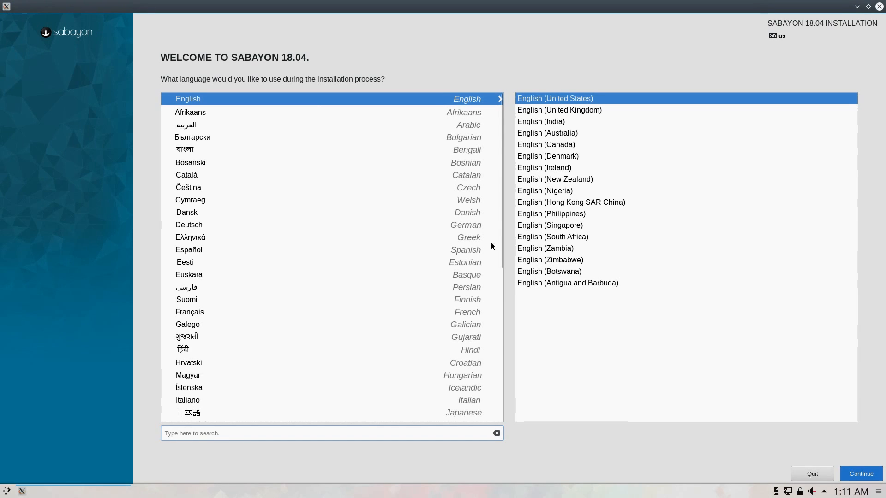
pyautogui.moveTo(544, 56)
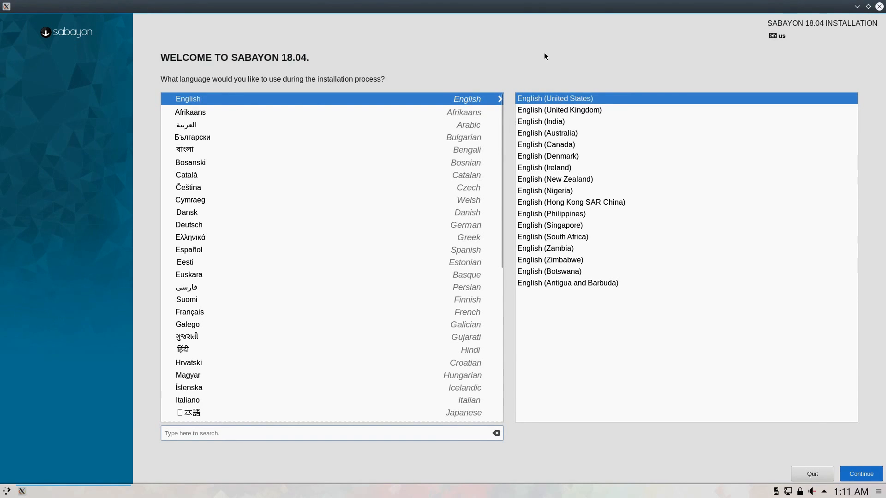
# - Continue with English (United States) as the installer language
pyautogui.click(860, 474)
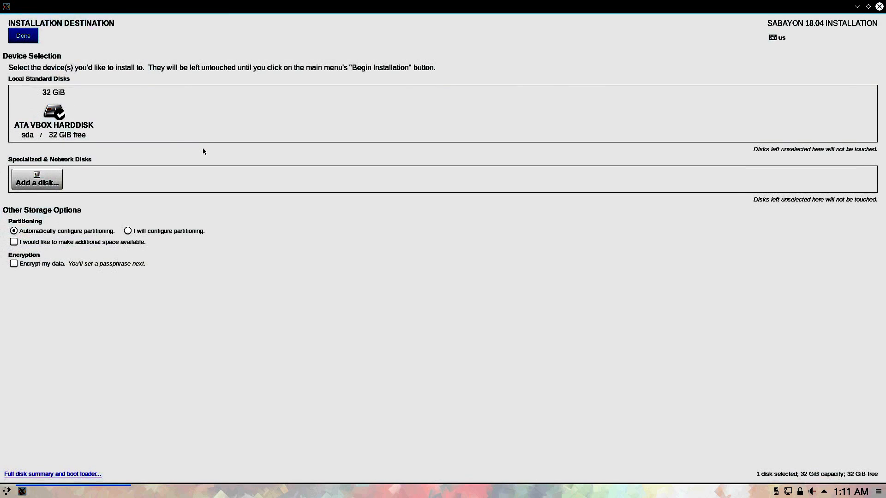
pyautogui.moveTo(638, 36)
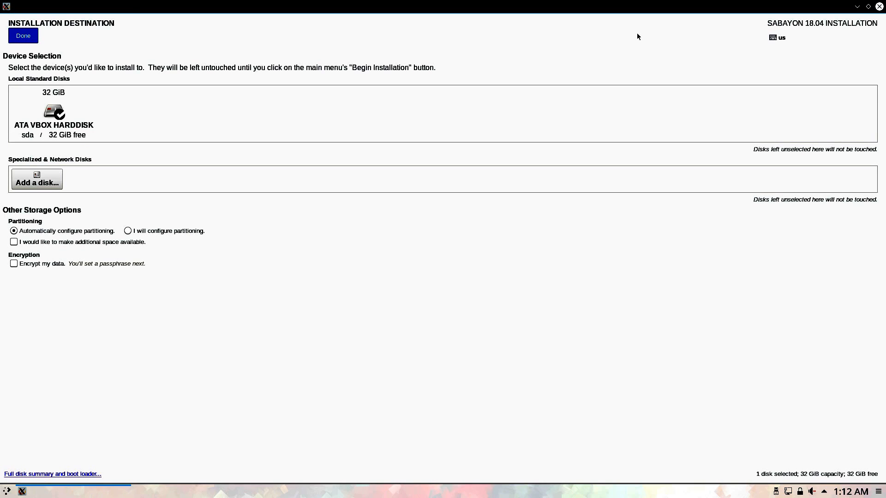
# - Confirm the 32 GiB VBOX disk with automatic partitioning
pyautogui.click(23, 36)
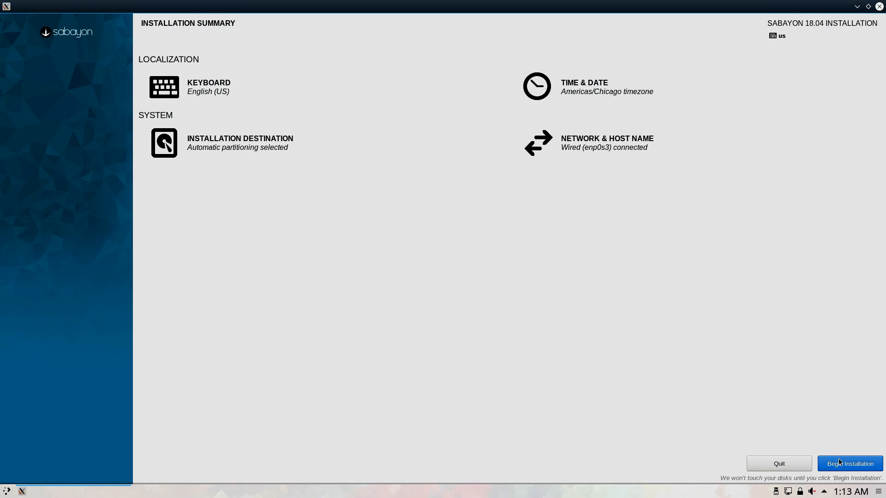
# - Begin installing Sabayon onto the disk
pyautogui.click(849, 463)
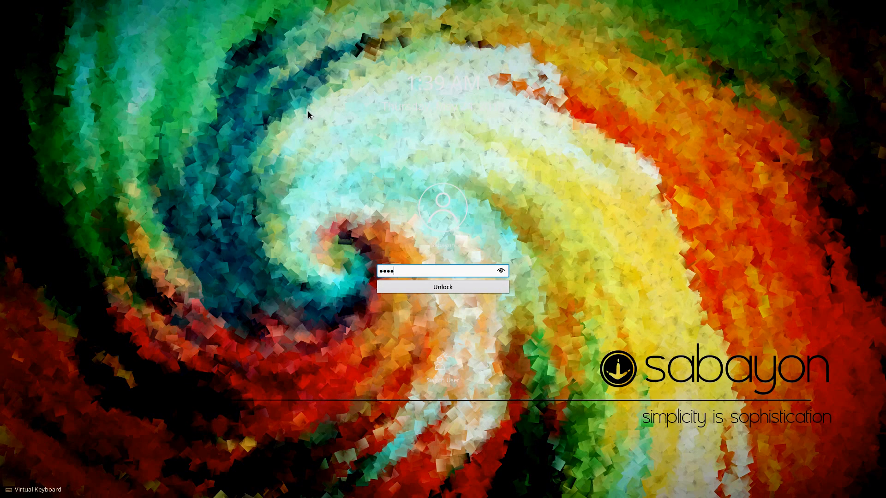
# - Unlock the screen and quit the finished Sabayon installer
pyautogui.click(442, 287)
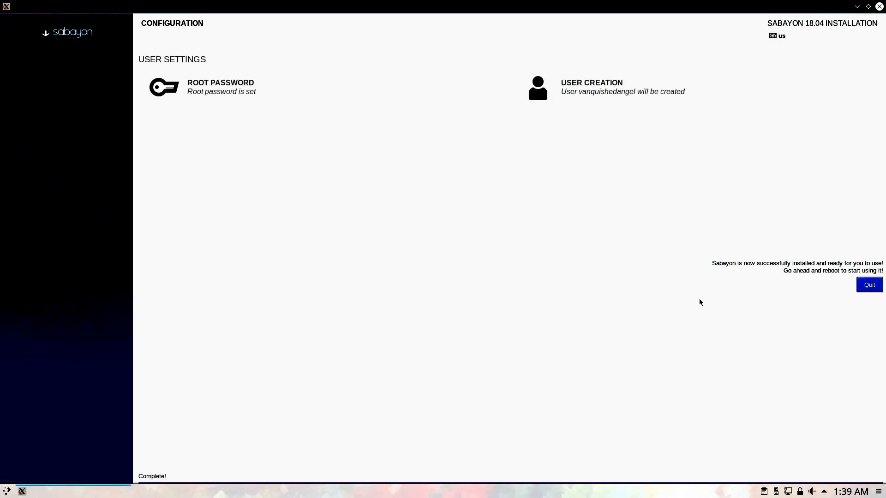
pyautogui.moveTo(731, 343)
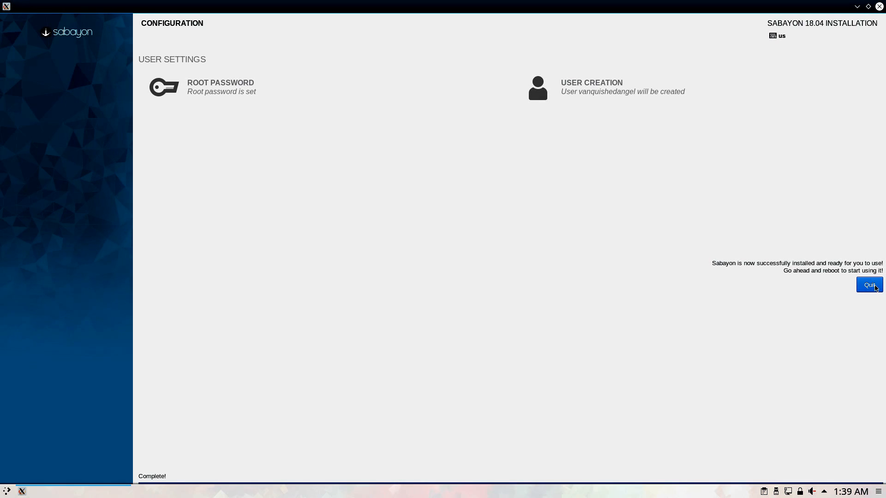
pyautogui.click(869, 284)
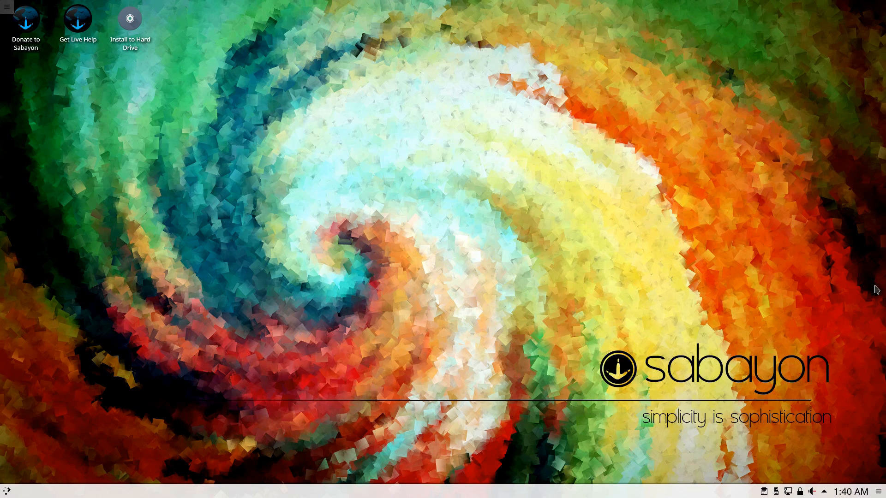
pyautogui.moveTo(524, 244)
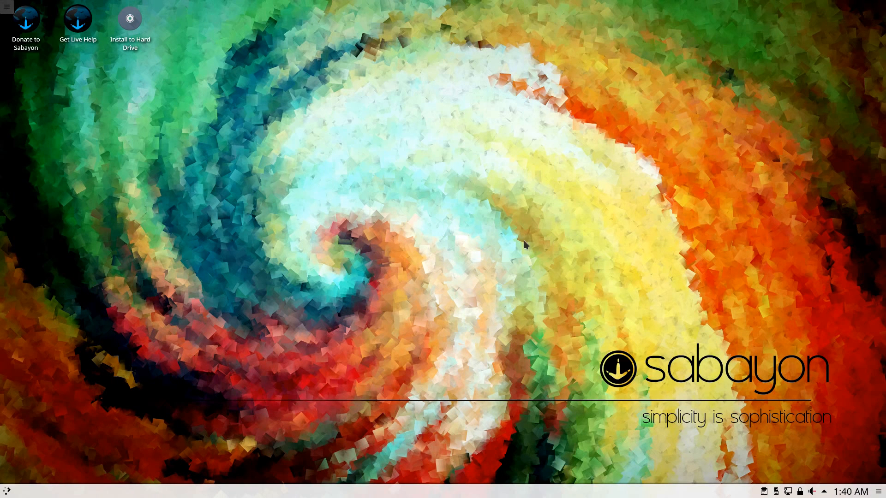
pyautogui.moveTo(50, 478)
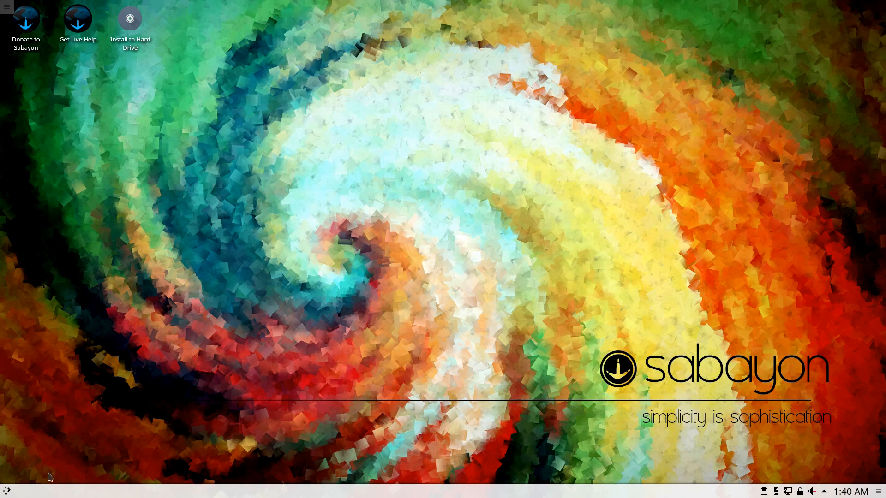
# - Show the Leave tab of the application launcher
pyautogui.click(6, 489)
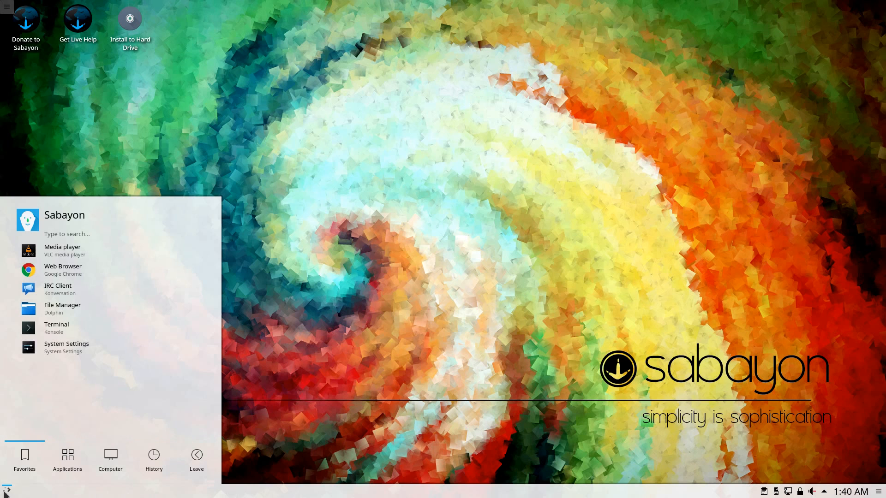
pyautogui.click(196, 458)
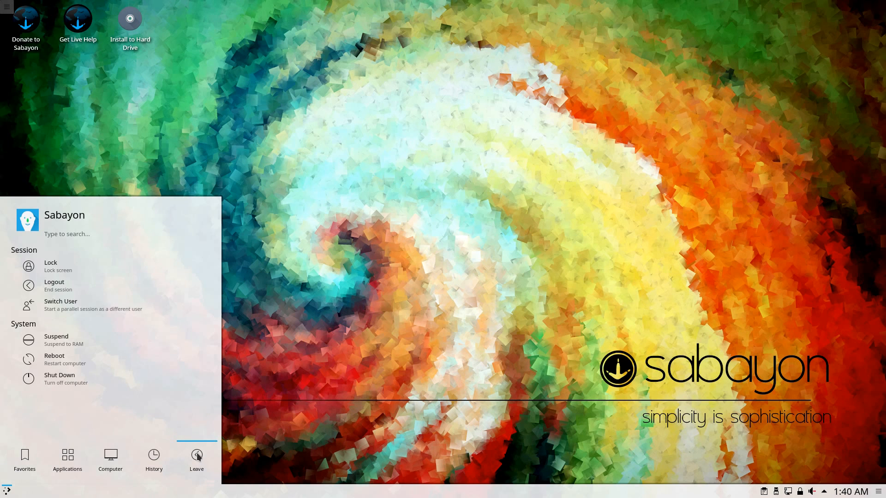
pyautogui.moveTo(62, 378)
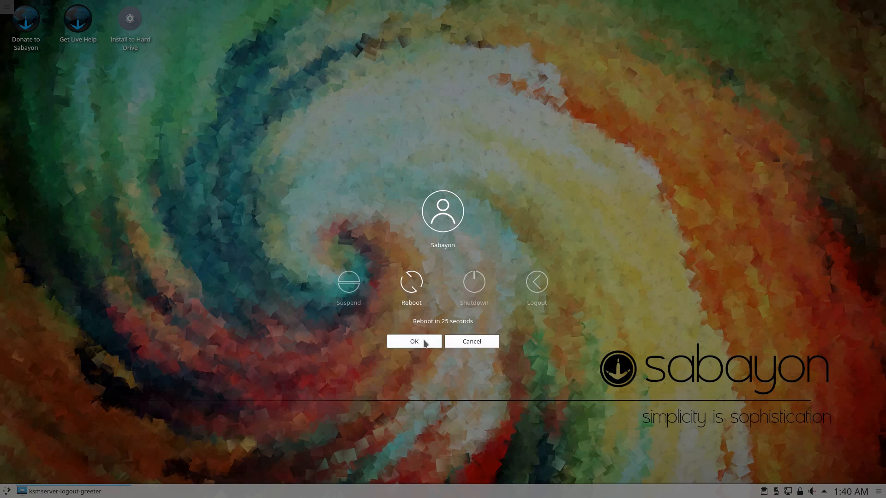
# - Confirm the restart into the installed Sabayon system
pyautogui.click(413, 342)
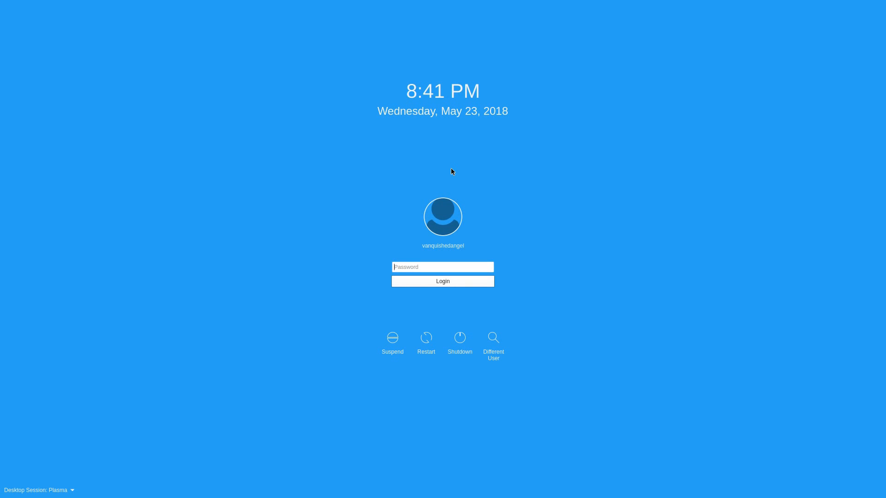
pyautogui.moveTo(511, 229)
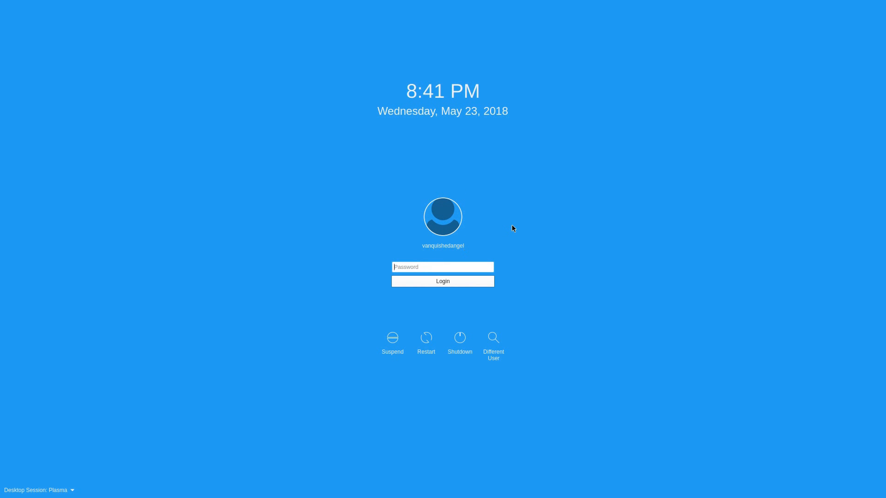
# - Log in, close the Welcome to Sabayon dialog and open the application launcher
pyautogui.click(442, 281)
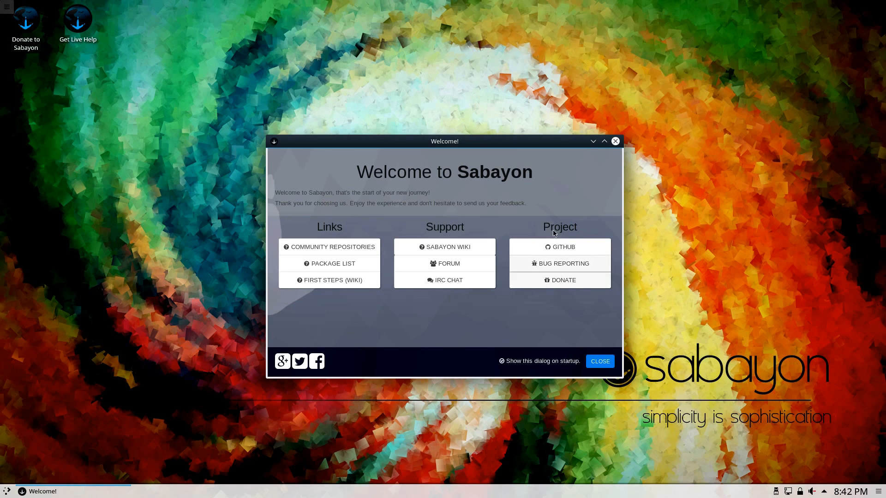
pyautogui.moveTo(615, 141)
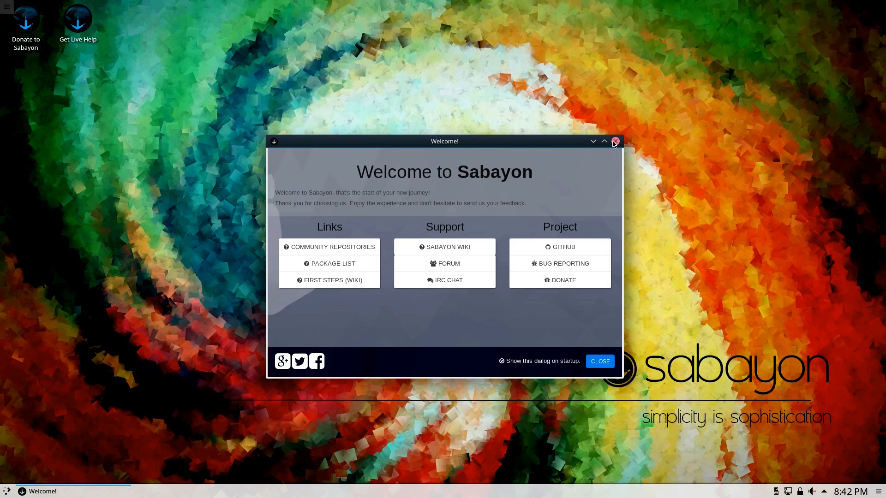
pyautogui.click(614, 141)
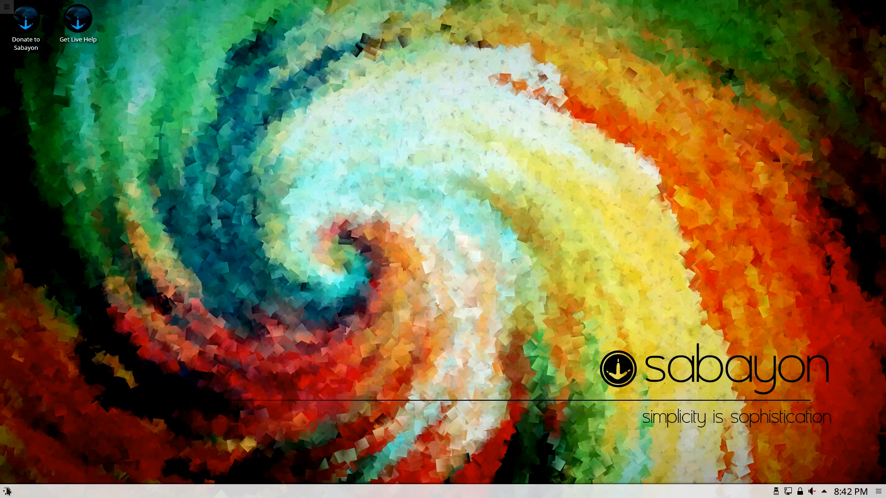
pyautogui.click(6, 490)
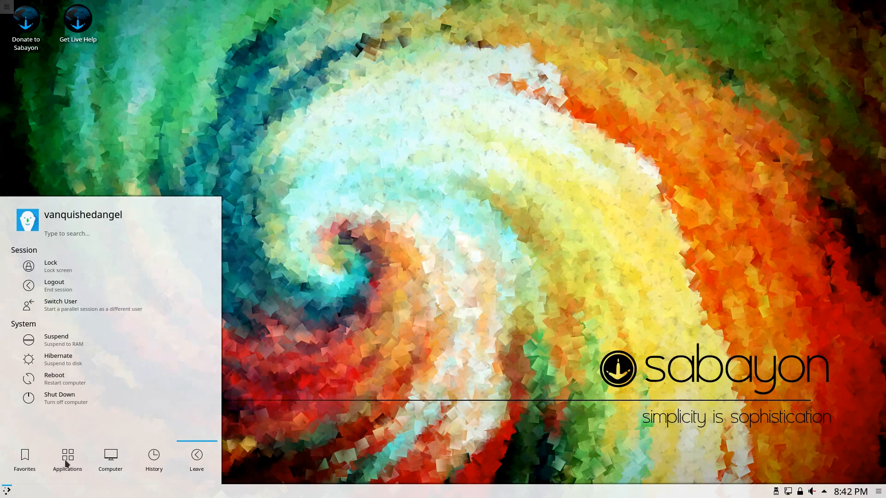
# - Browse the Education > Mathematics applications, then return to all categories
pyautogui.click(67, 458)
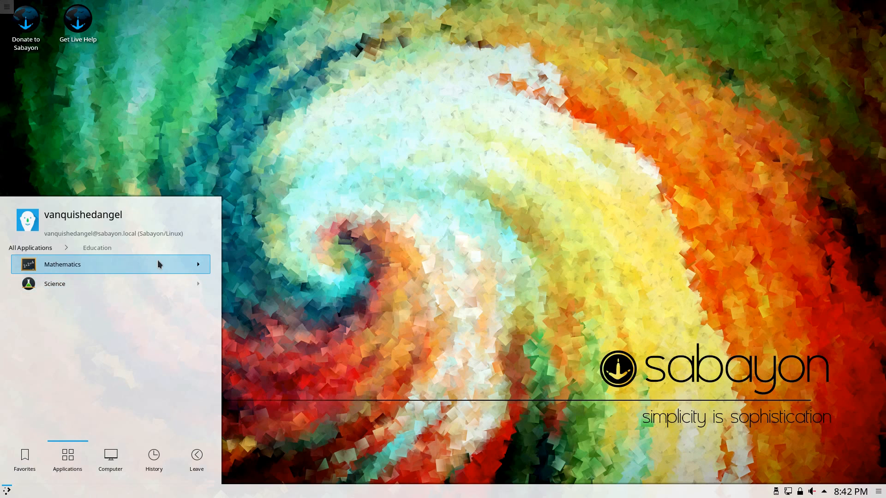
pyautogui.moveTo(105, 284)
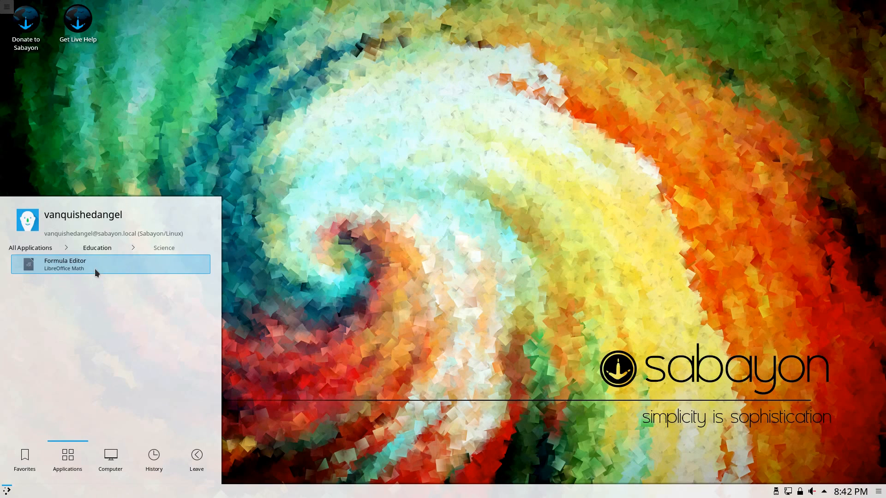
pyautogui.click(96, 248)
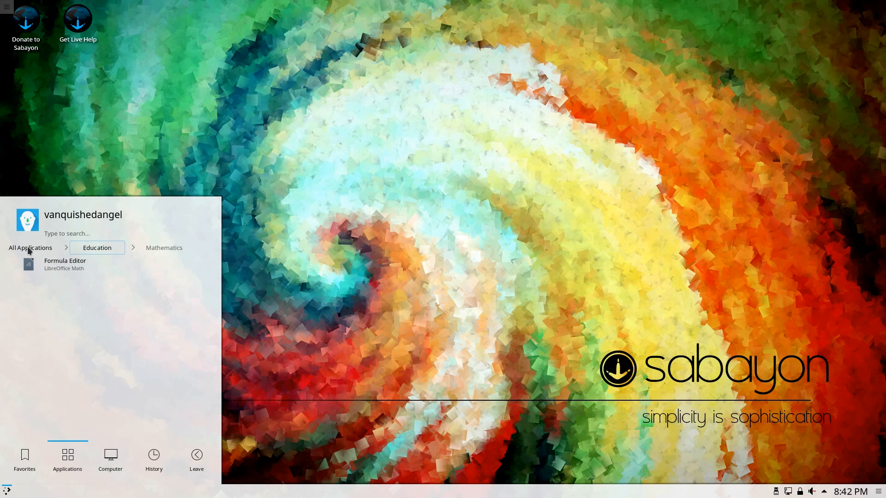
pyautogui.click(30, 247)
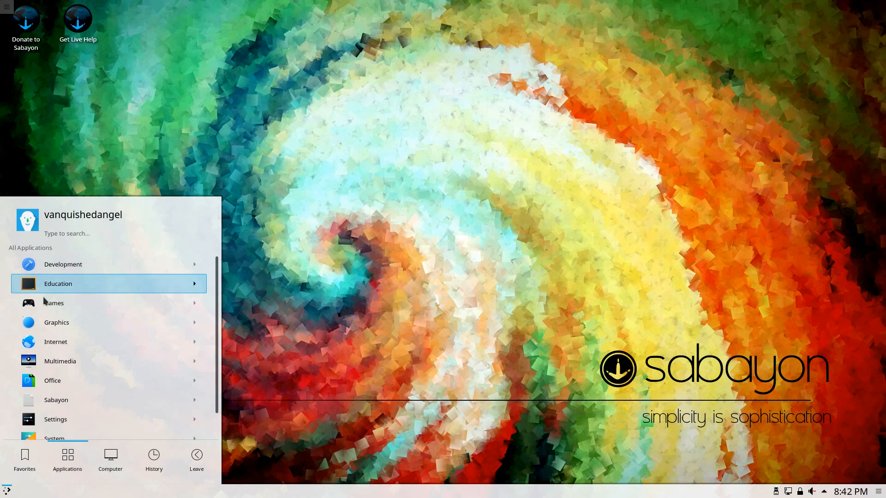
# - Browse the Games subcategories: Arcade, Board Games, Card Games, and Tactics & Strategy
pyautogui.click(54, 303)
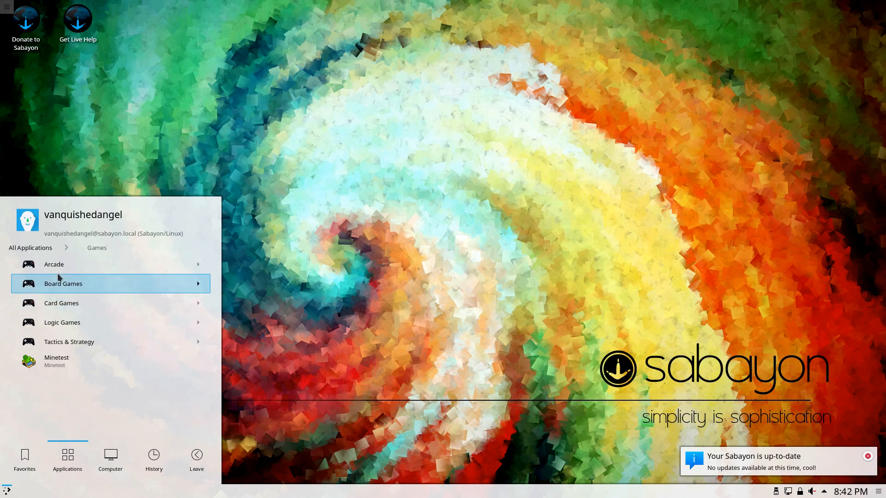
pyautogui.moveTo(54, 264)
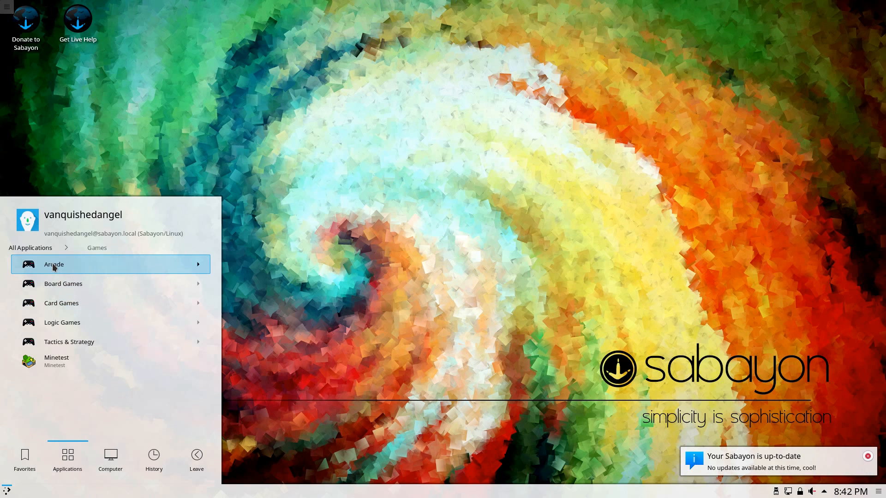
pyautogui.click(53, 264)
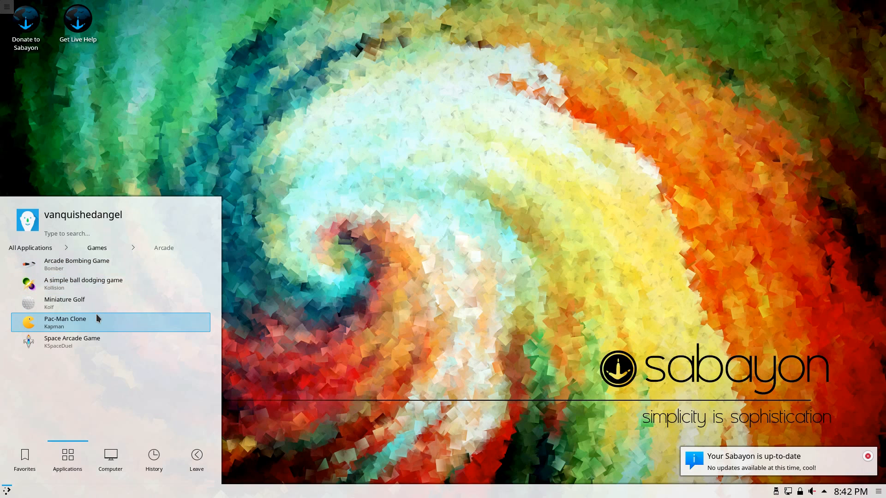
pyautogui.moveTo(99, 322)
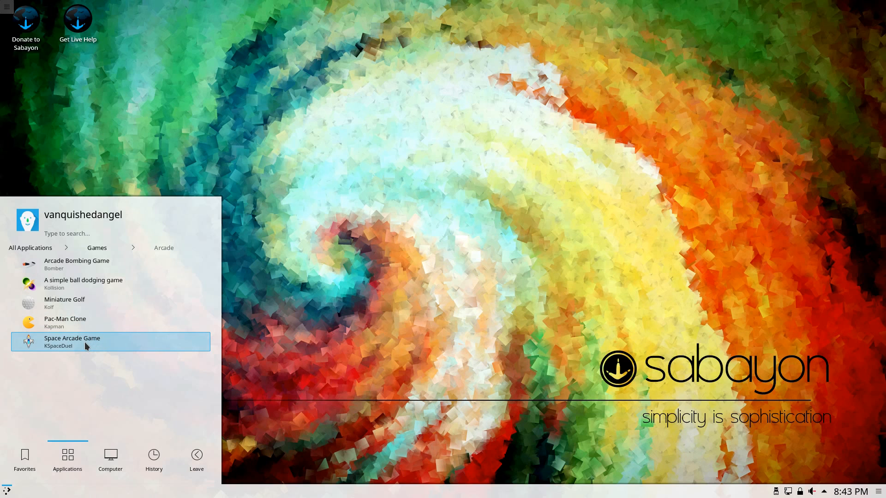
pyautogui.moveTo(73, 345)
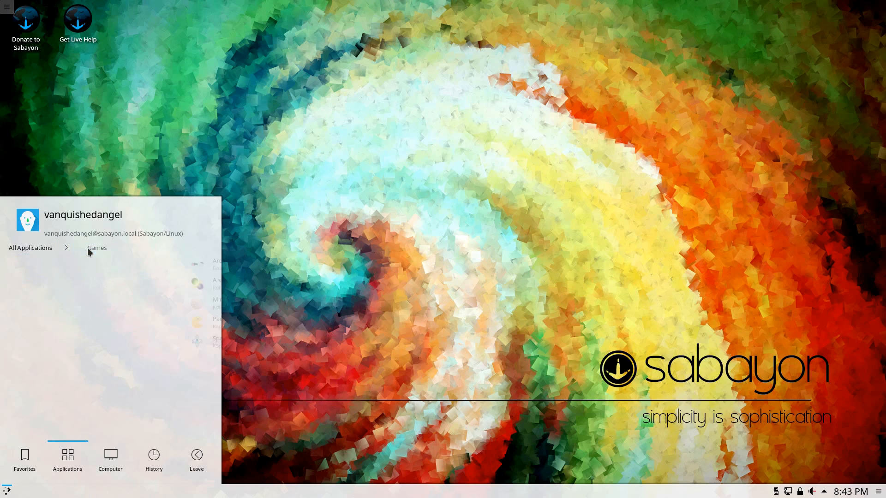
pyautogui.click(96, 248)
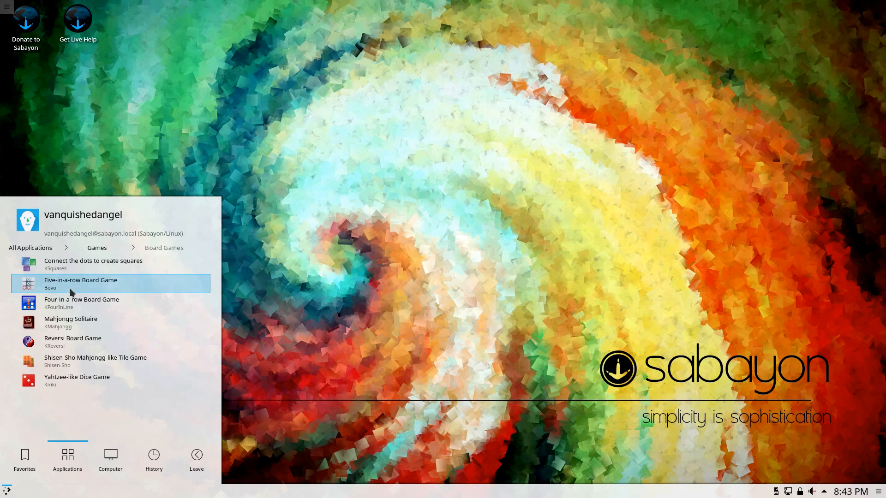
pyautogui.moveTo(76, 293)
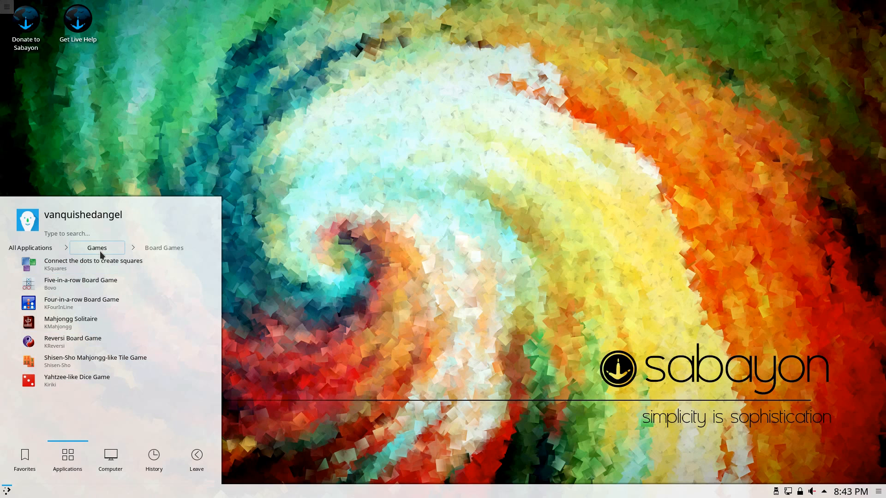
pyautogui.click(96, 248)
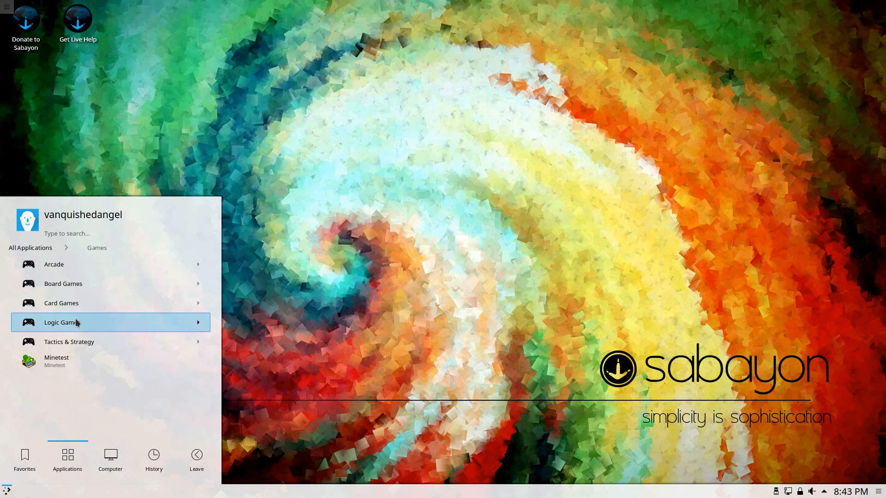
pyautogui.click(61, 302)
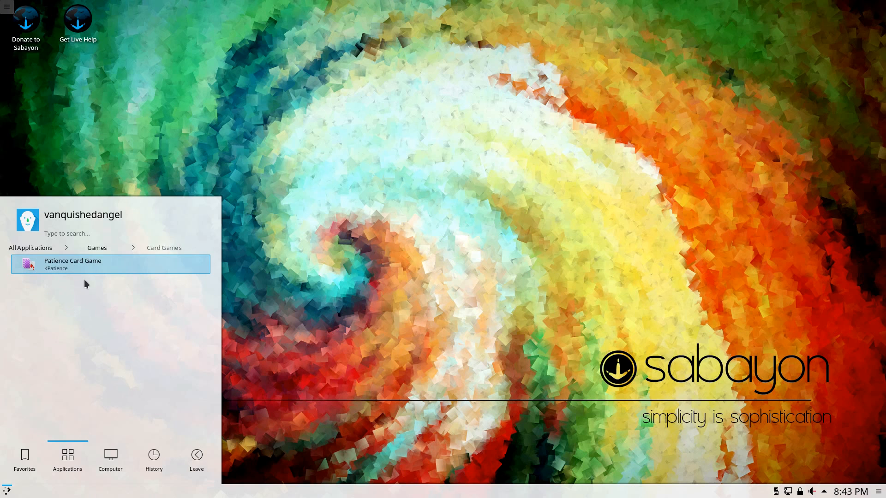
pyautogui.click(96, 247)
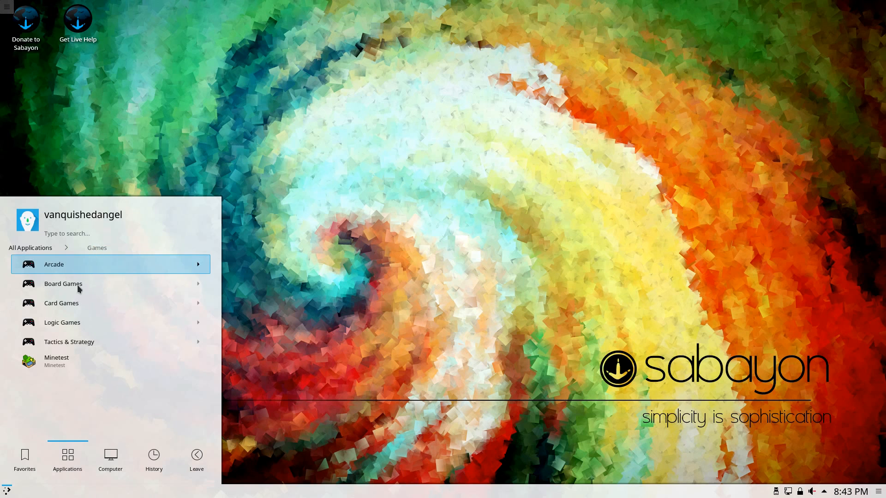
pyautogui.click(69, 342)
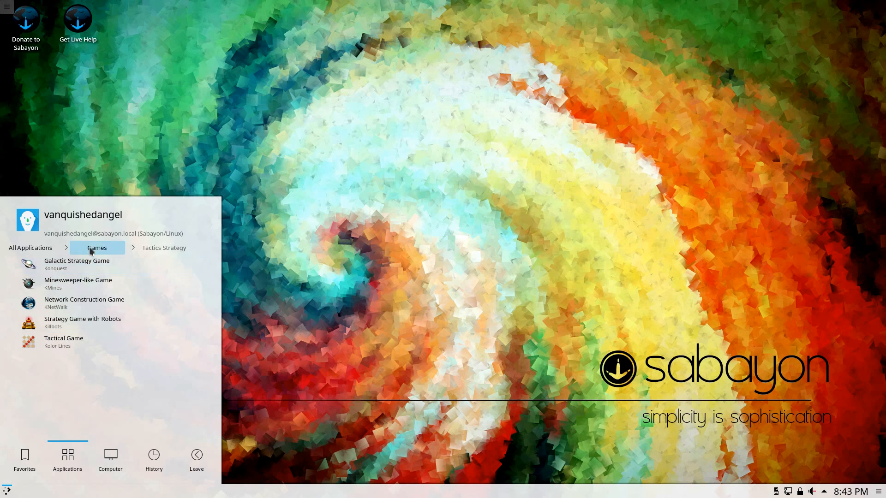
pyautogui.click(164, 247)
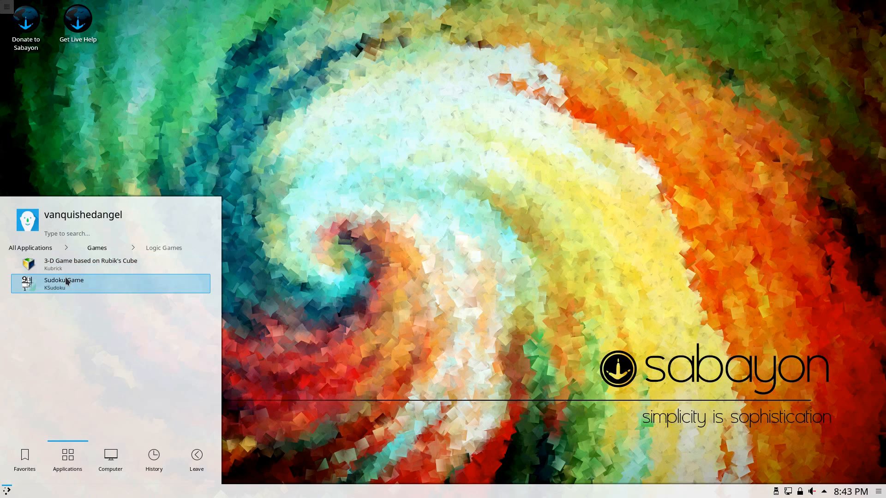
# - Return to all application categories and open the Graphics category
pyautogui.click(96, 247)
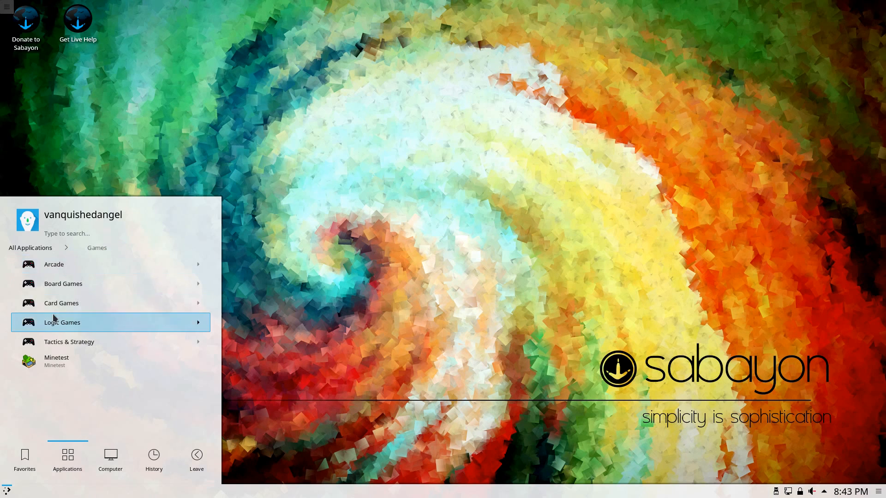
pyautogui.click(30, 248)
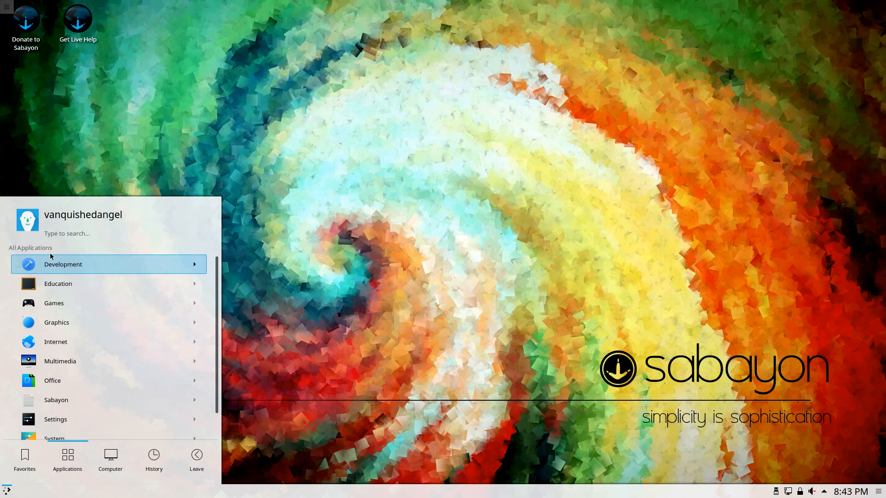
pyautogui.click(57, 322)
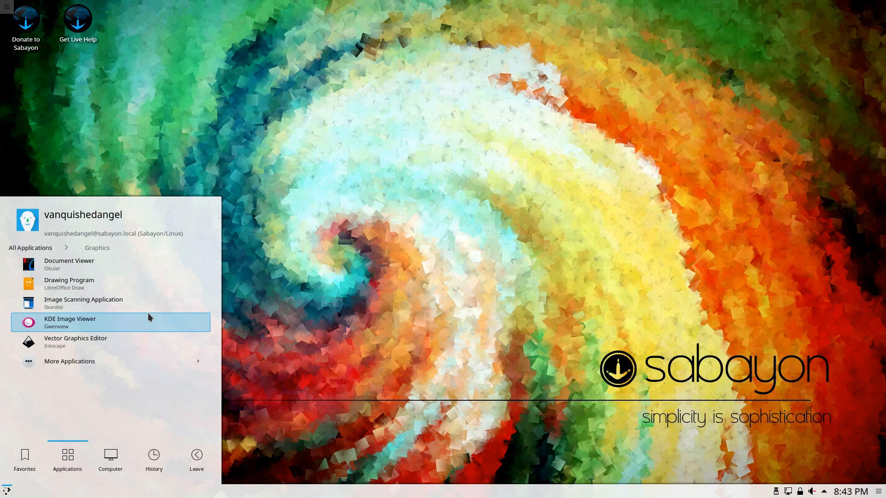
pyautogui.moveTo(126, 342)
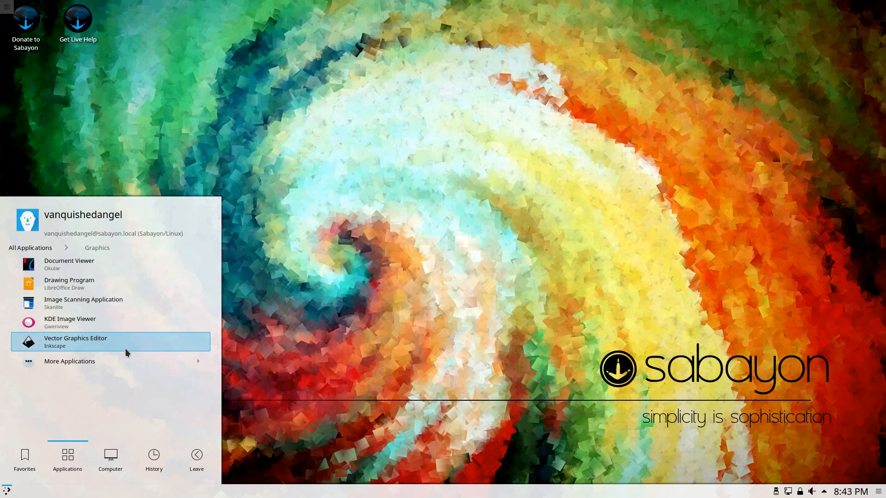
pyautogui.moveTo(88, 361)
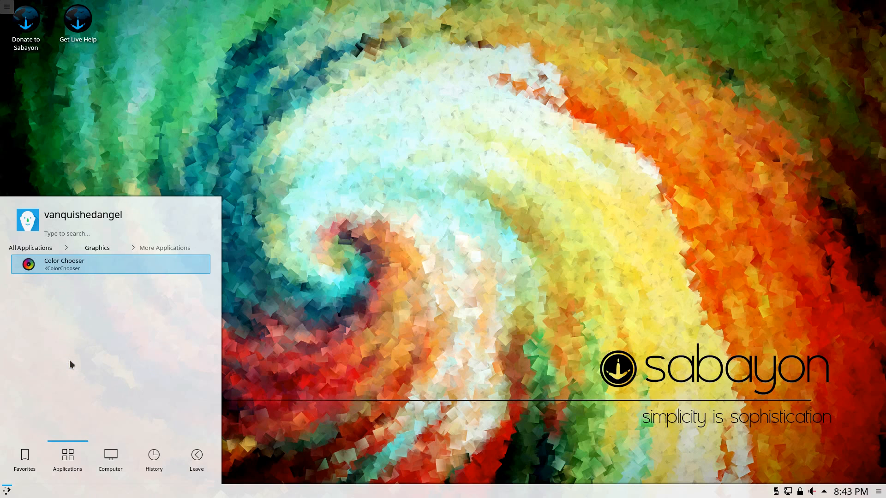
pyautogui.click(97, 248)
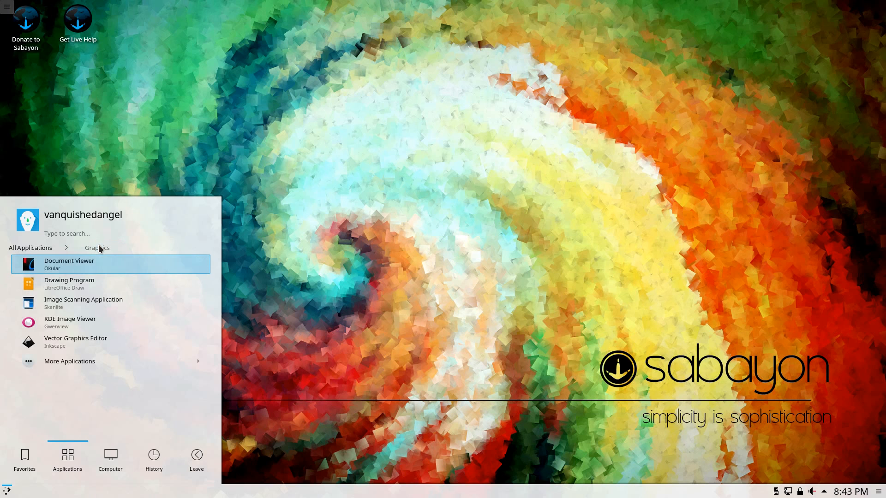
pyautogui.click(31, 247)
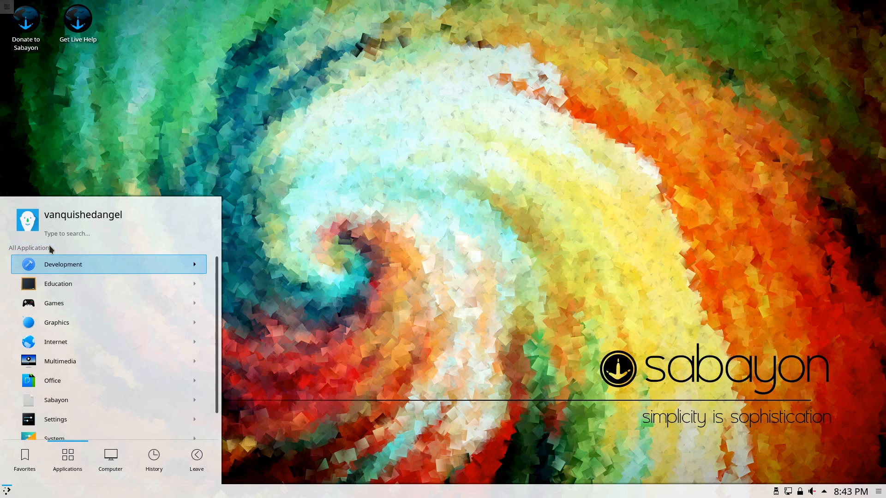
pyautogui.moveTo(55, 342)
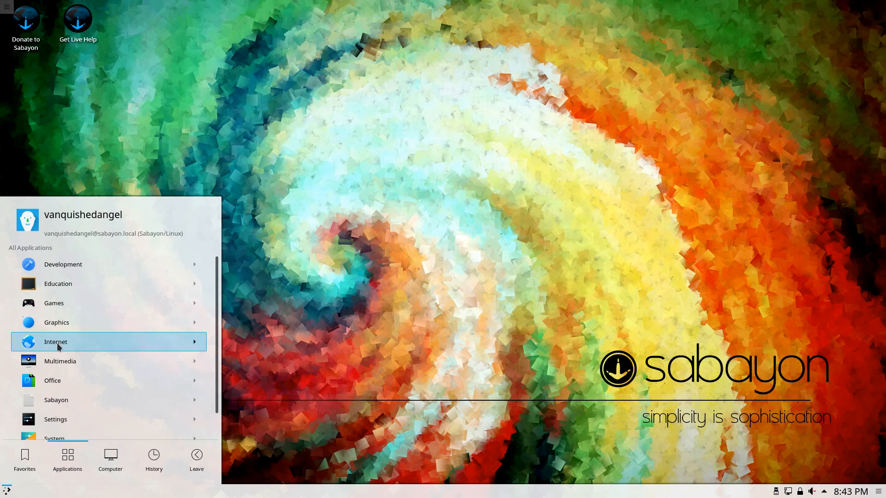
pyautogui.click(56, 342)
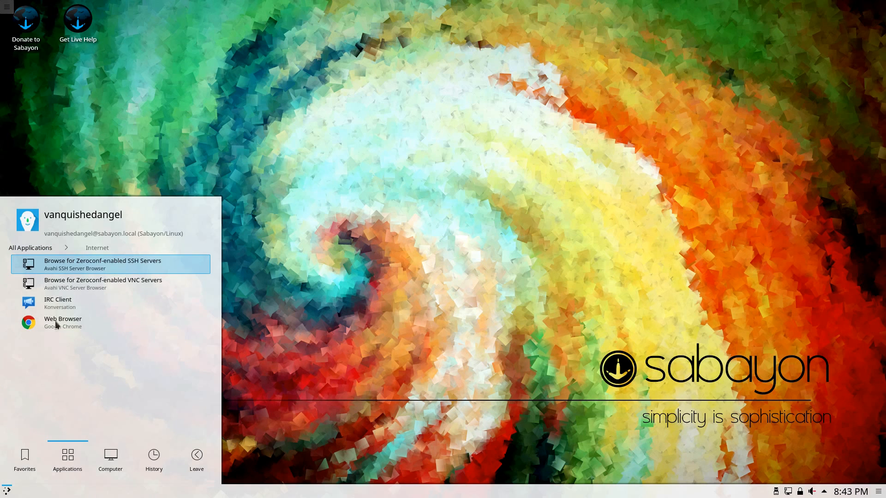
pyautogui.moveTo(94, 284)
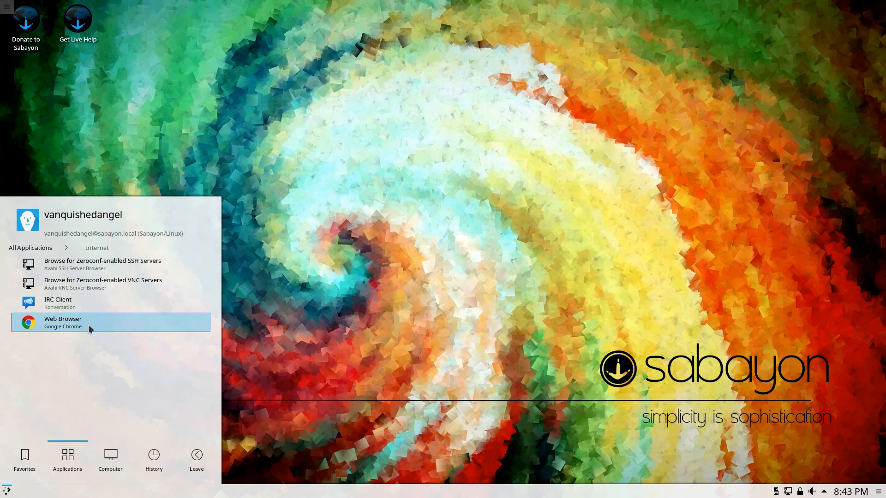
pyautogui.moveTo(65, 300)
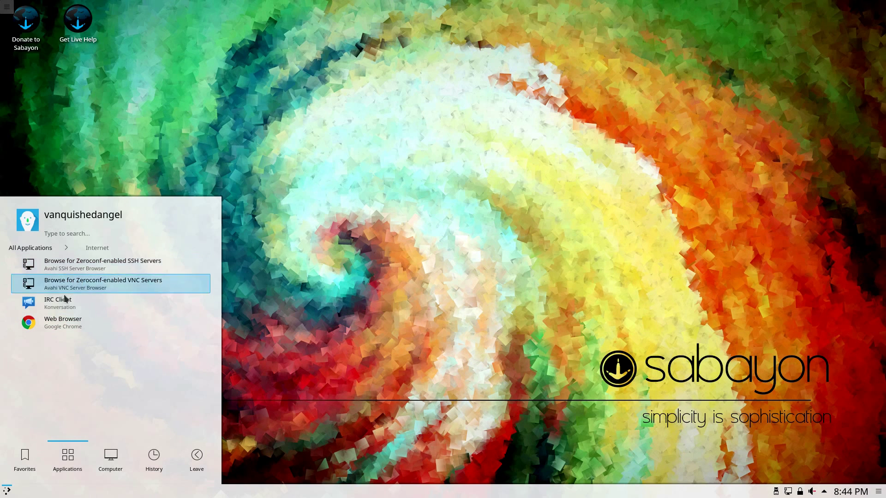
pyautogui.moveTo(93, 249)
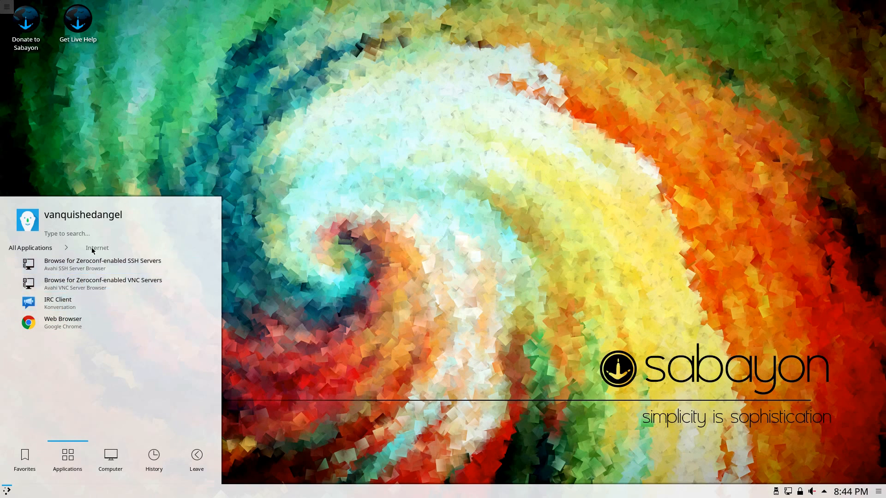
pyautogui.click(30, 247)
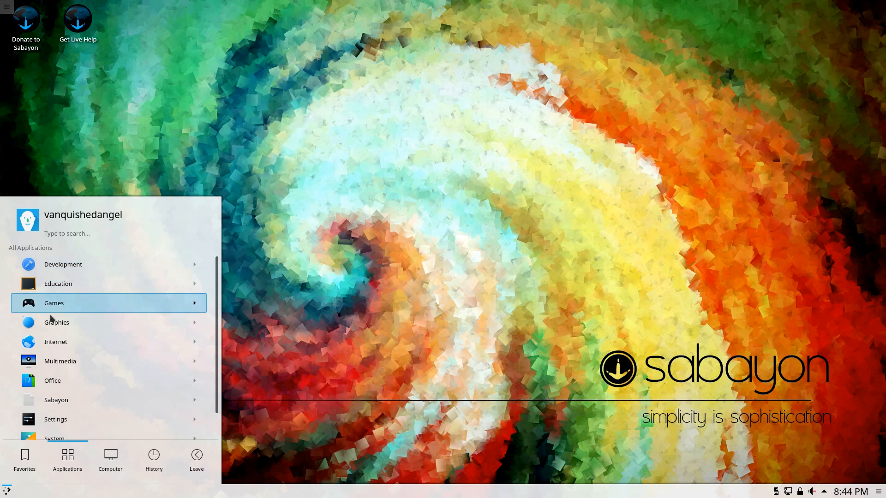
pyautogui.moveTo(54, 361)
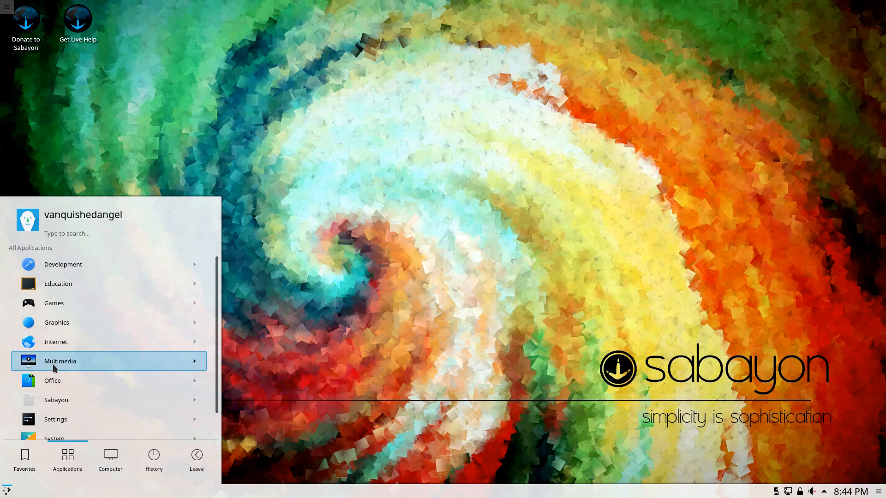
pyautogui.click(59, 360)
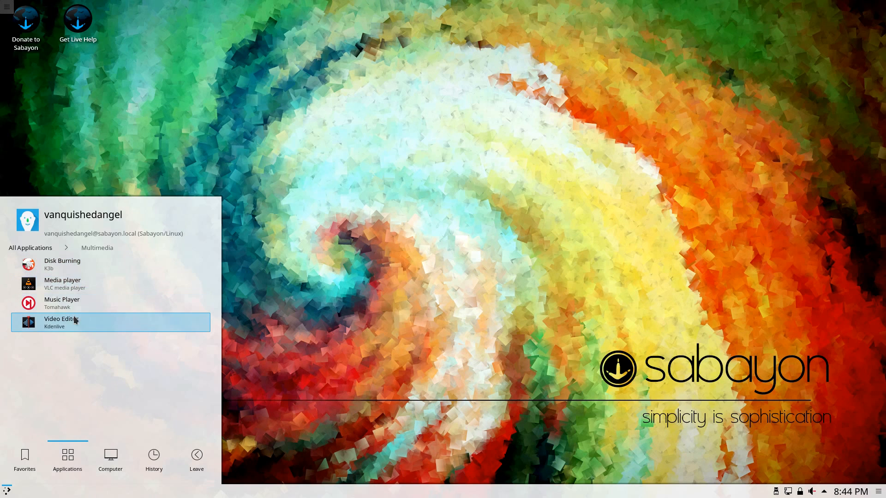
pyautogui.moveTo(62, 303)
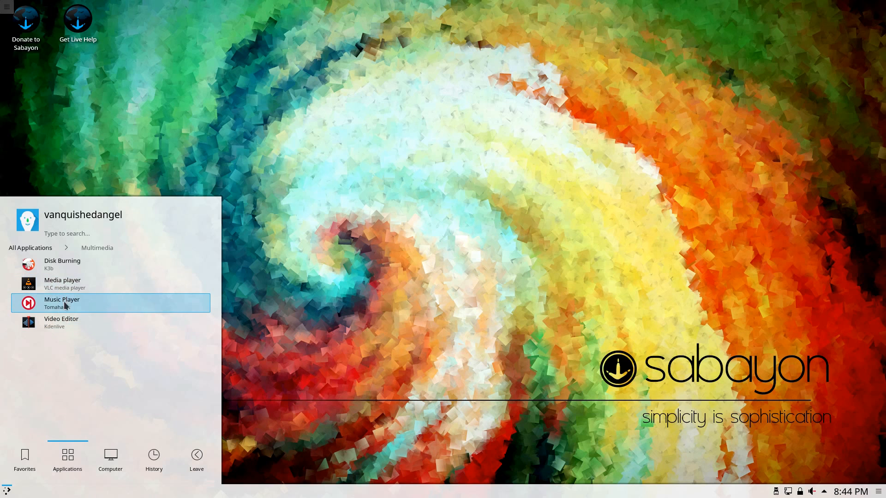
pyautogui.moveTo(56, 296)
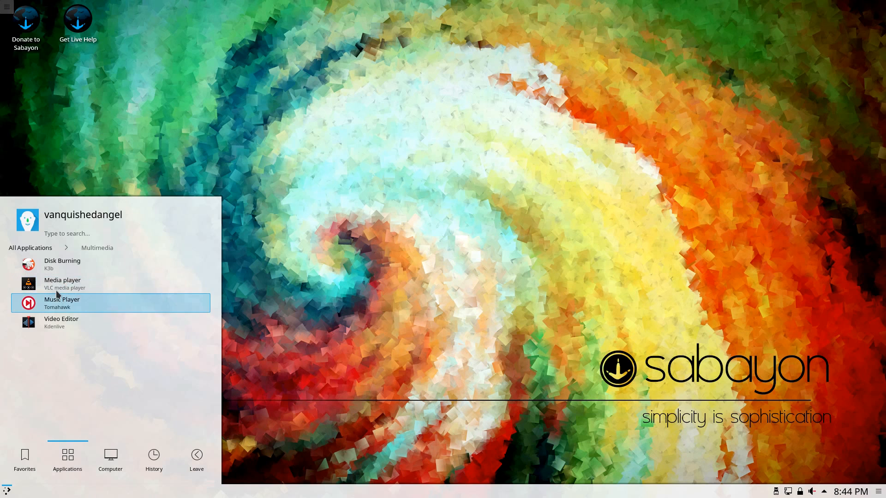
pyautogui.moveTo(56, 302)
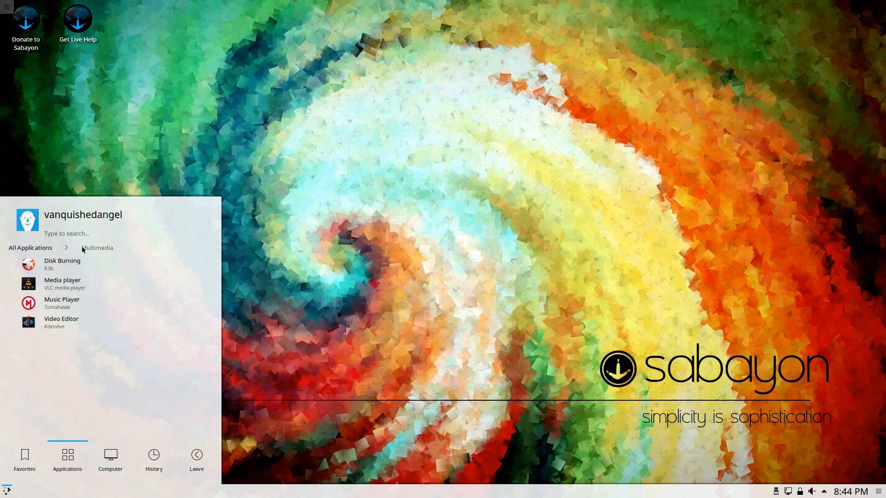
pyautogui.click(30, 248)
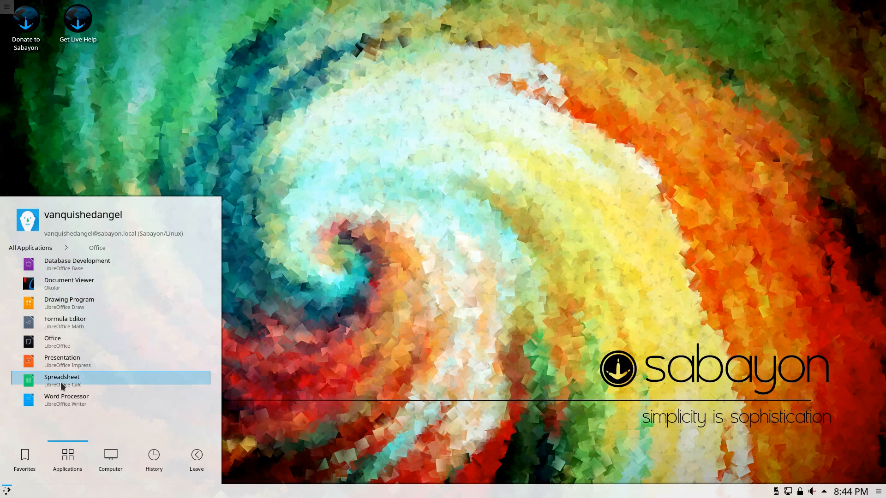
pyautogui.moveTo(54, 243)
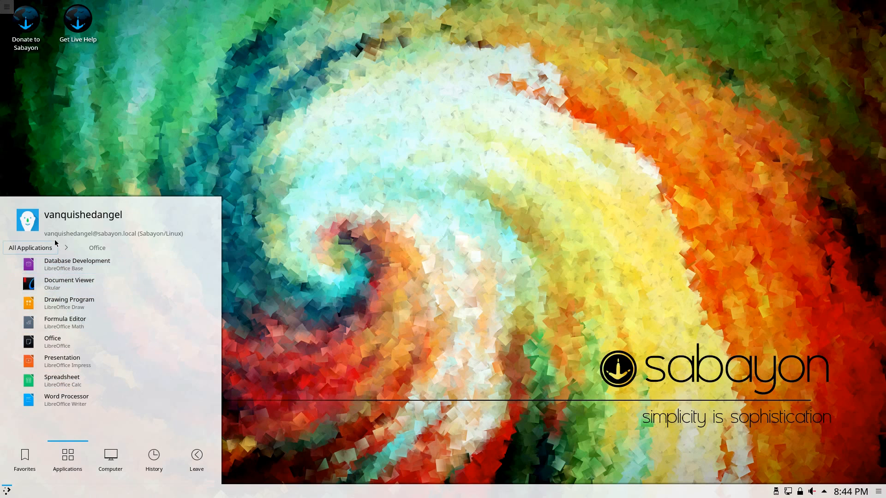
pyautogui.click(30, 247)
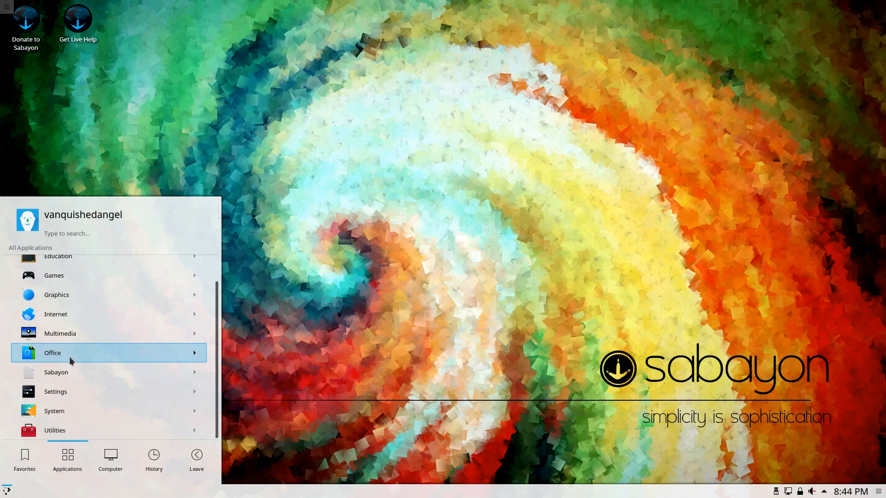
pyautogui.click(56, 372)
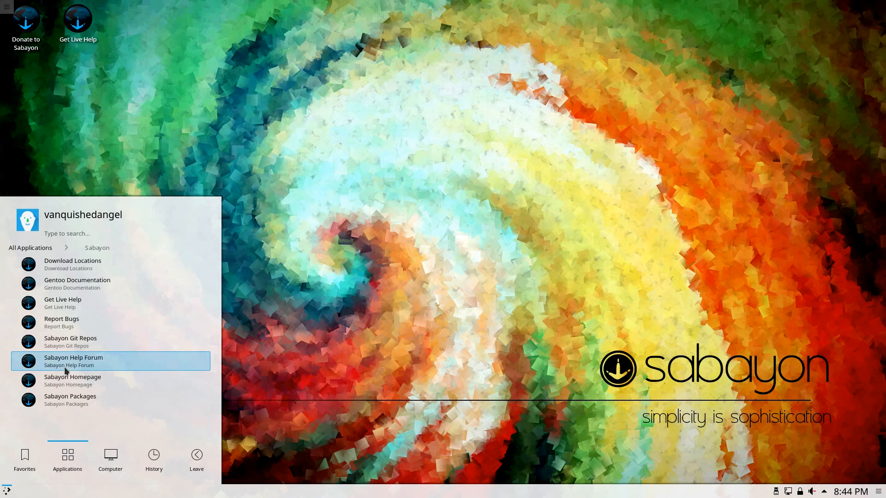
pyautogui.moveTo(92, 284)
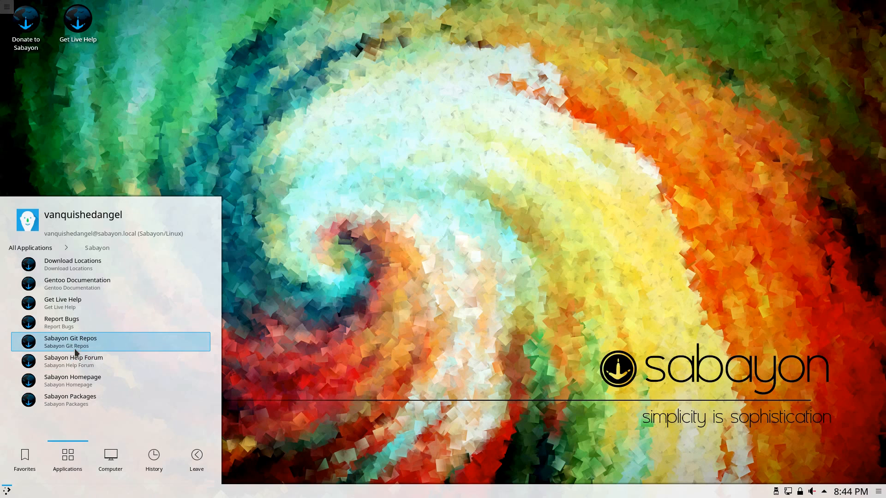
pyautogui.moveTo(116, 359)
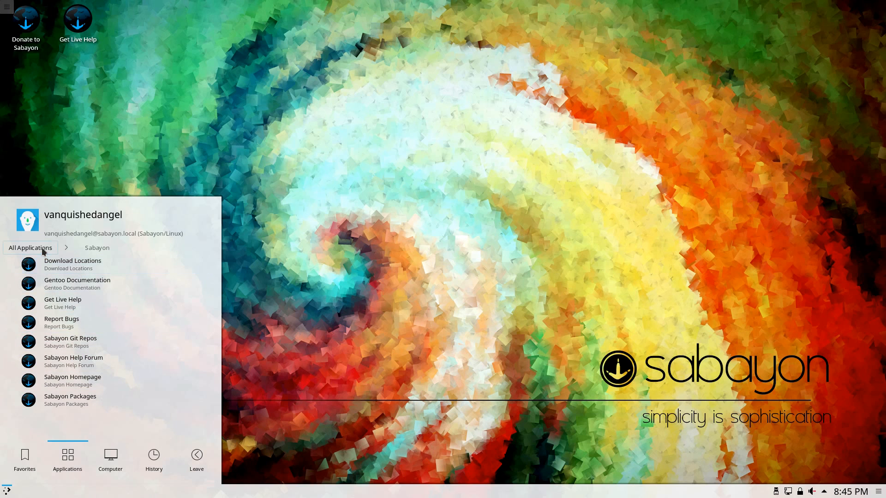
pyautogui.click(30, 247)
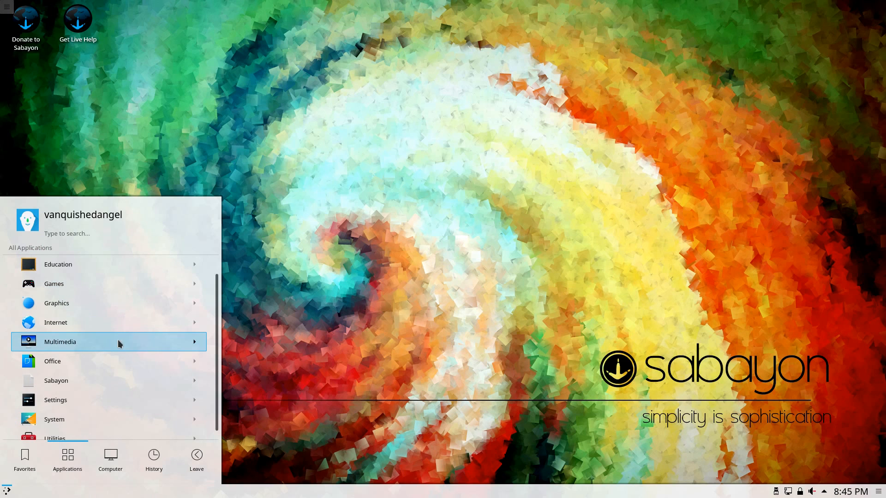
pyautogui.moveTo(73, 401)
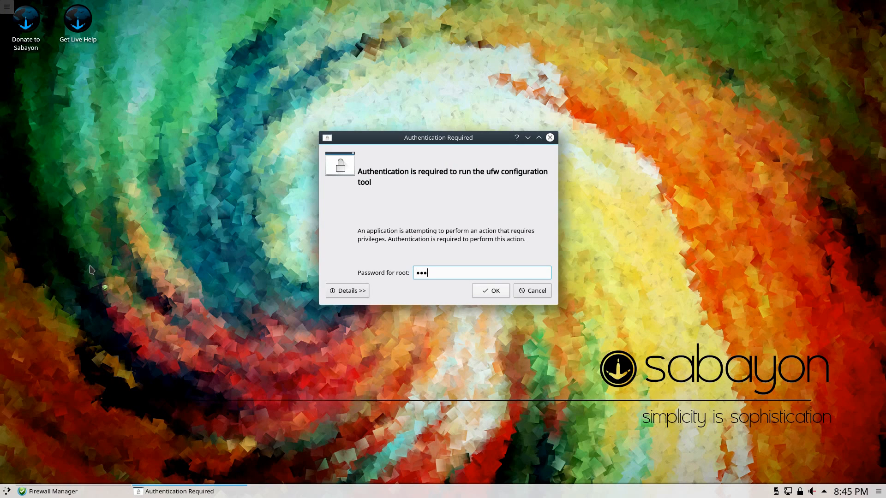
# - Authorize the firewall with the root password, view ufw-gtk's About dialog, and close both windows
pyautogui.click(490, 290)
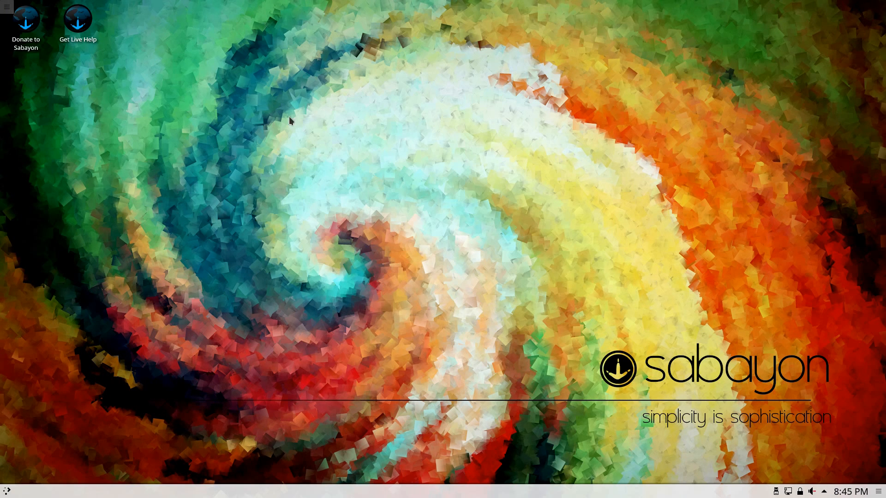
pyautogui.moveTo(489, 91)
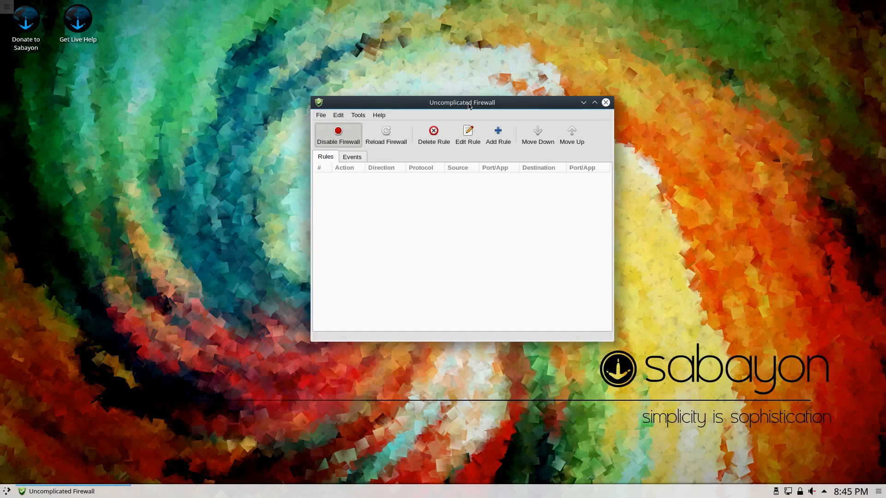
pyautogui.moveTo(483, 122)
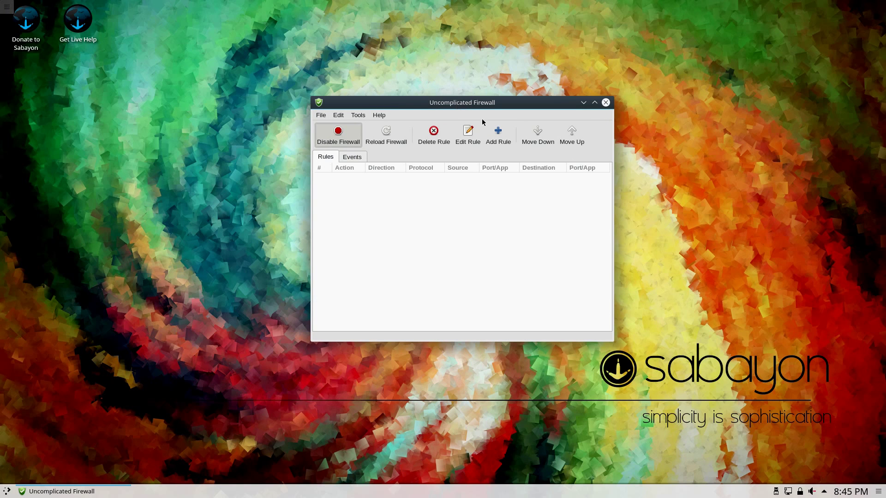
pyautogui.moveTo(484, 111)
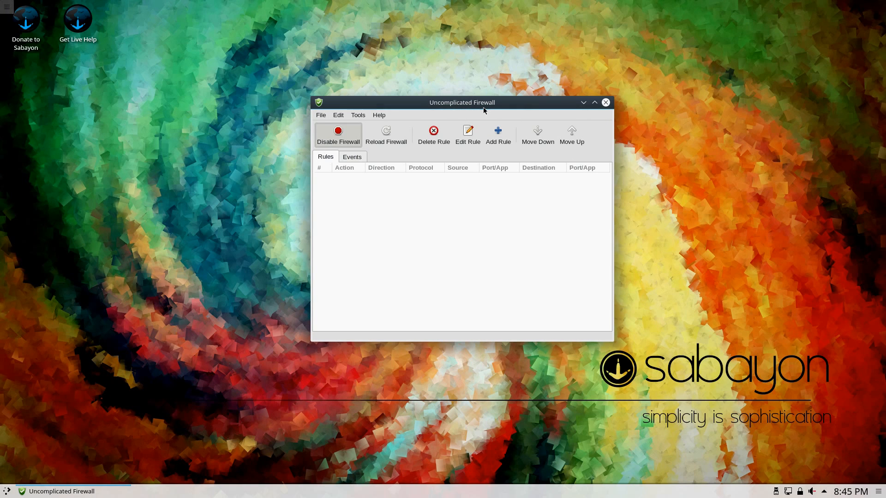
pyautogui.moveTo(523, 267)
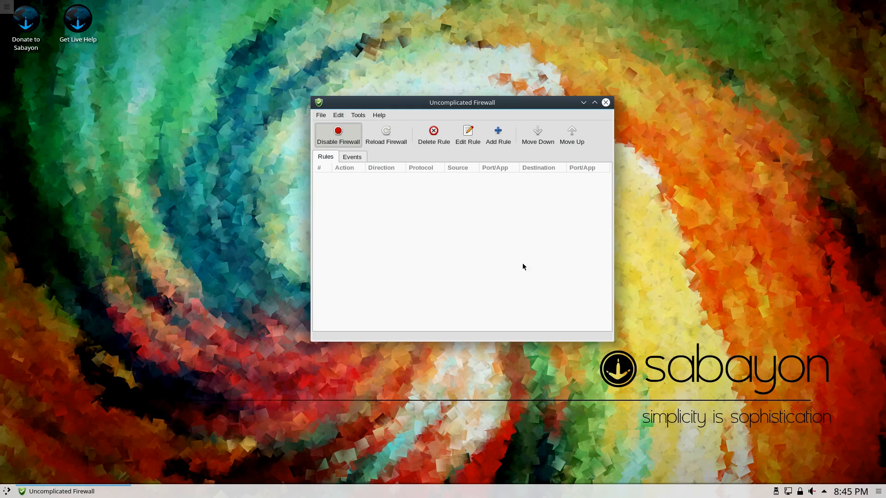
pyautogui.moveTo(434, 133)
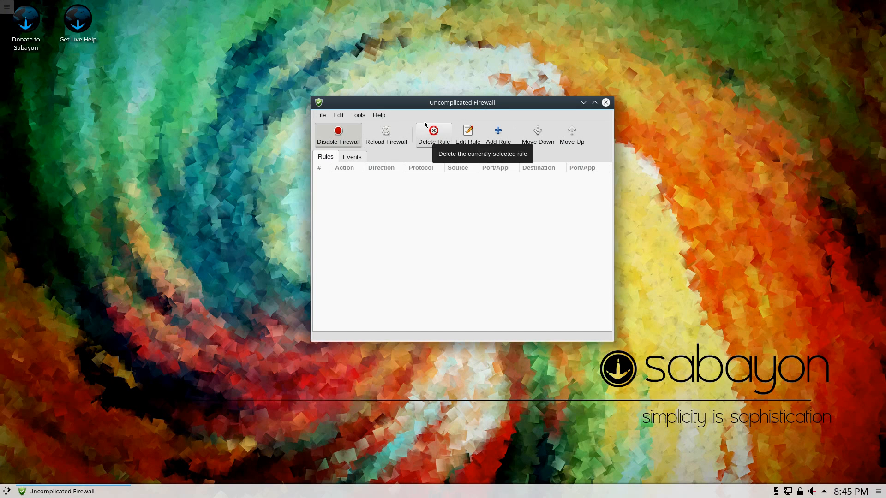
pyautogui.moveTo(386, 135)
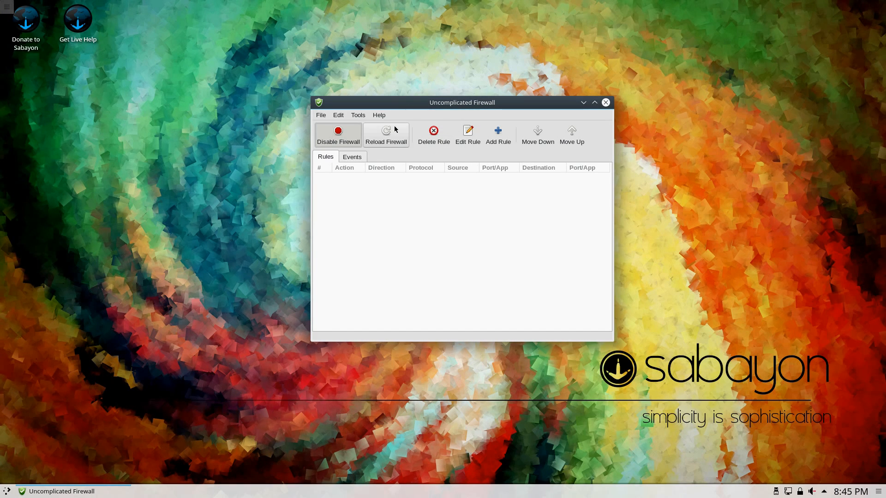
pyautogui.click(378, 116)
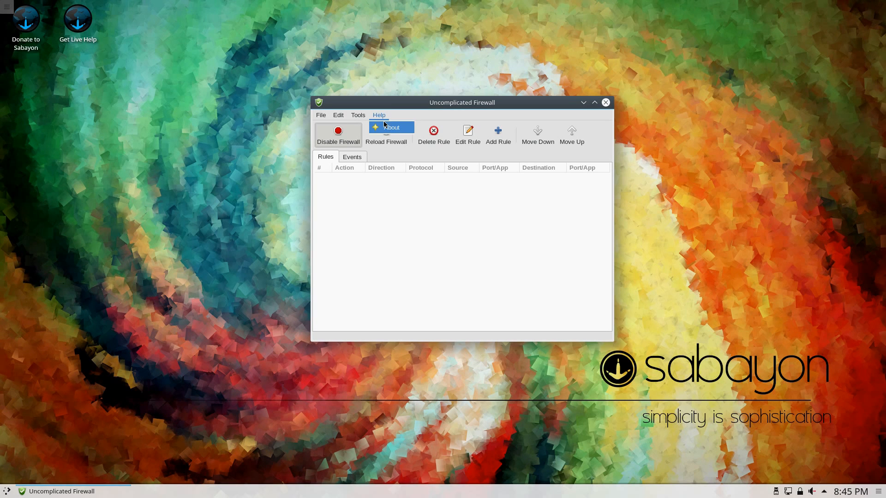
pyautogui.click(391, 127)
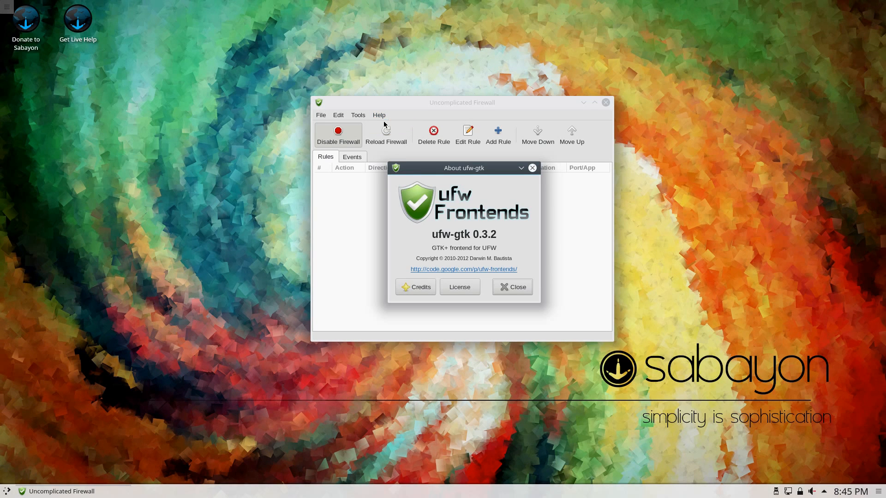
pyautogui.moveTo(436, 245)
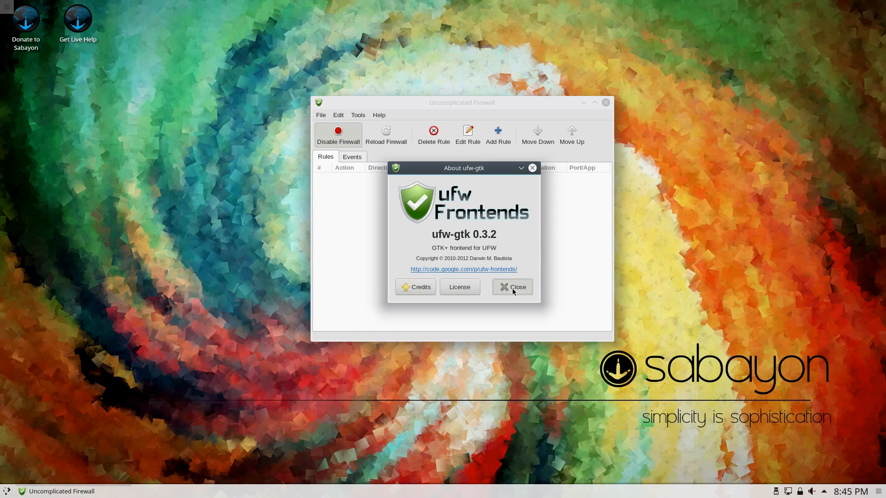
pyautogui.click(512, 287)
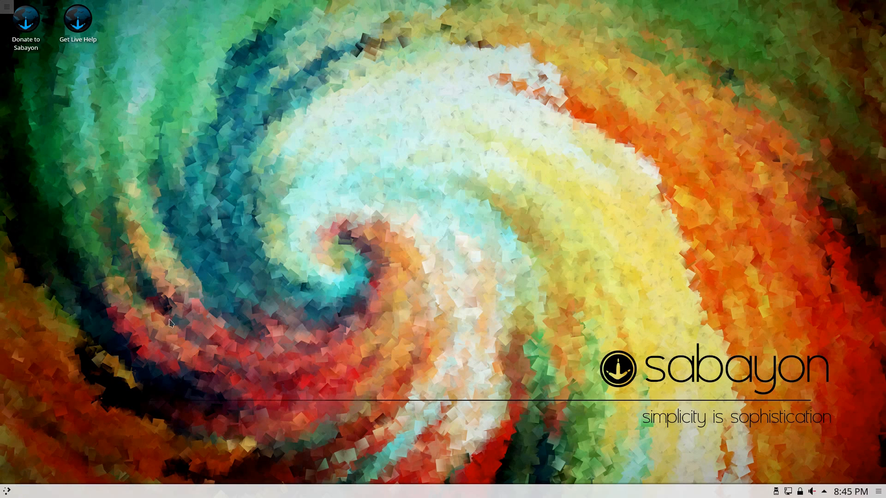
pyautogui.click(7, 490)
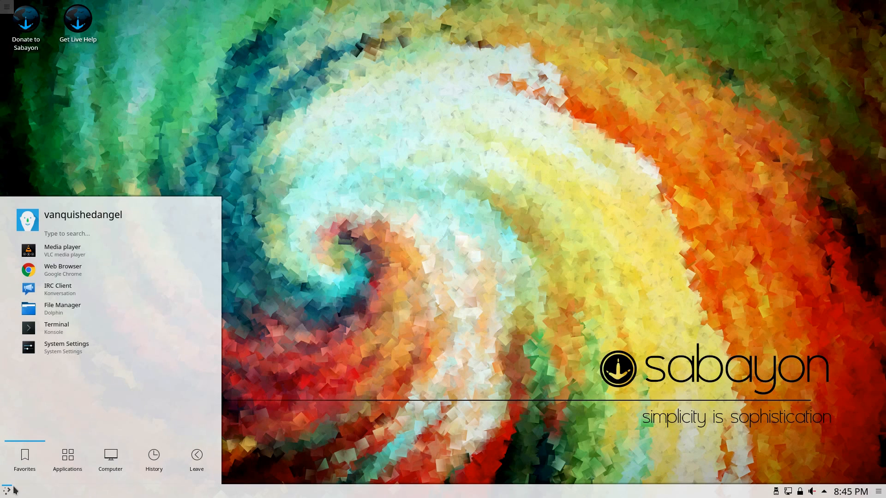
pyautogui.moveTo(84, 219)
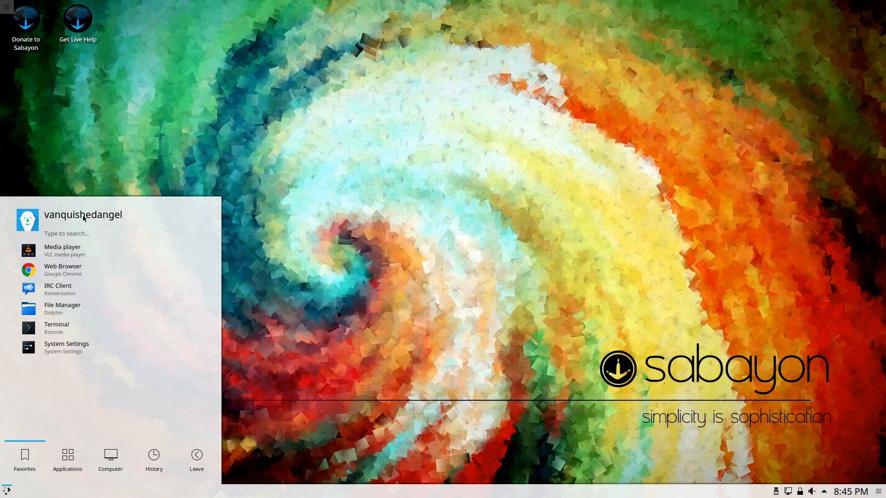
pyautogui.moveTo(73, 466)
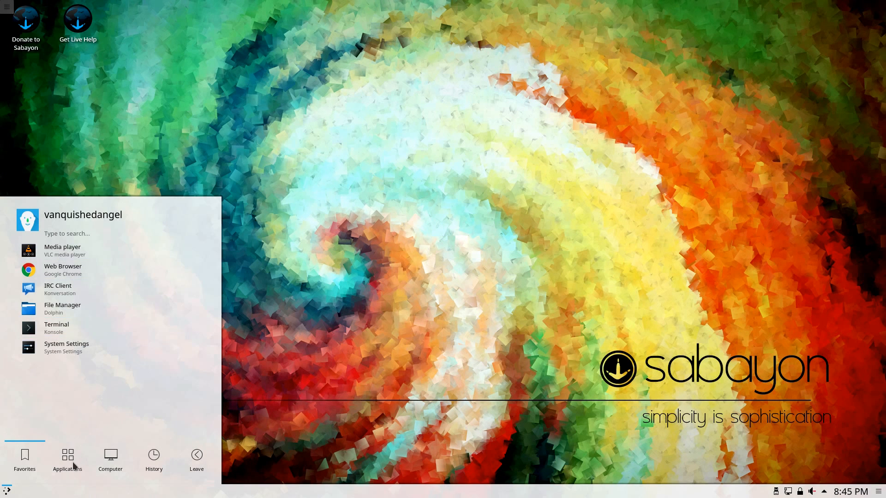
# - Launch Browse and Install Applications (Rigo) from the launcher's System category
pyautogui.click(67, 459)
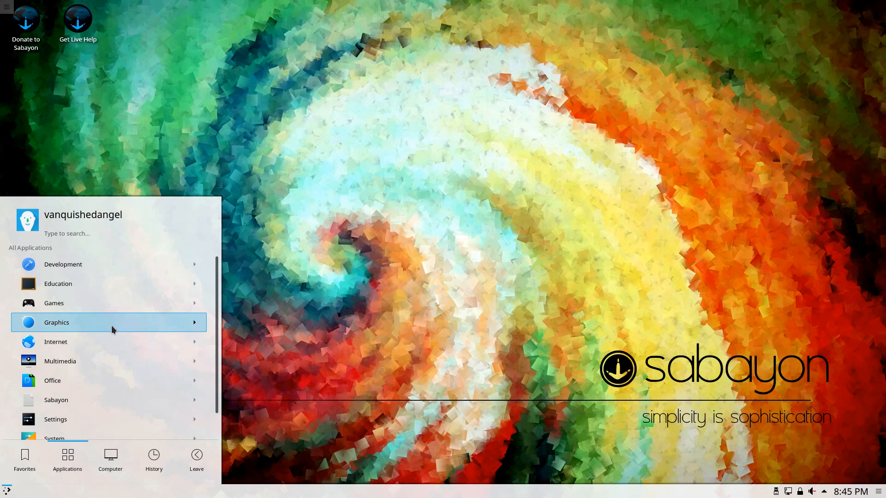
pyautogui.moveTo(96, 361)
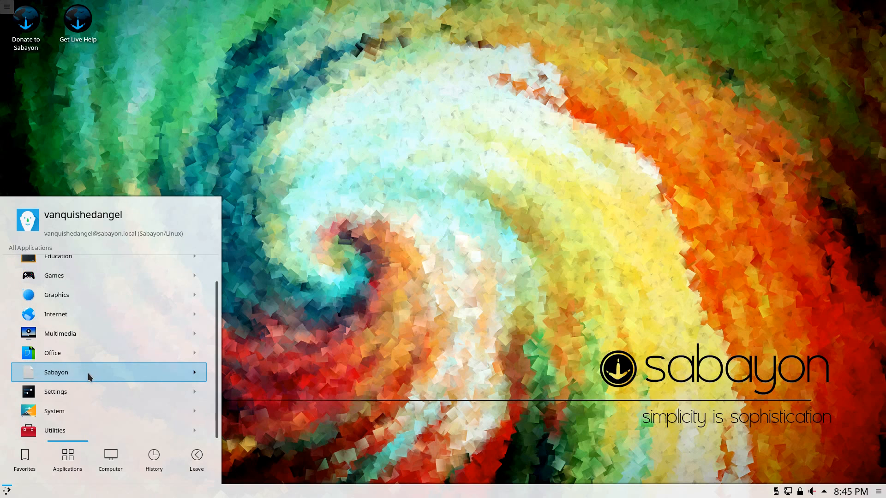
pyautogui.click(55, 411)
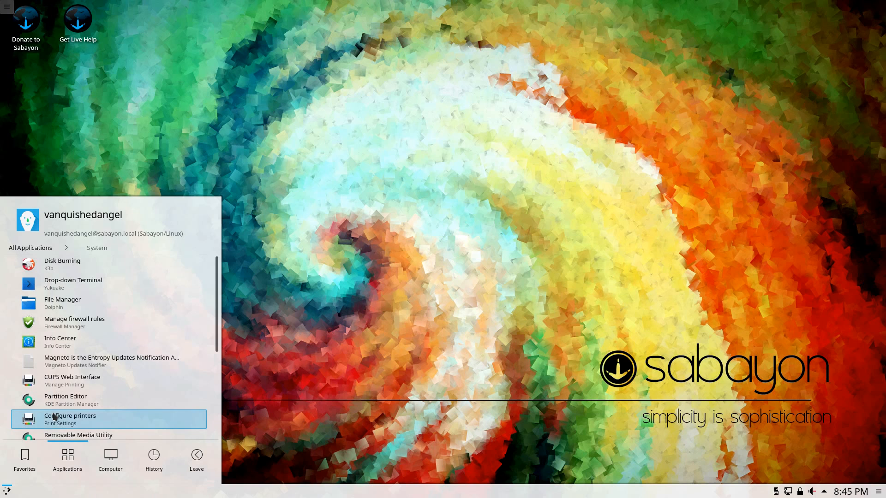
pyautogui.moveTo(91, 303)
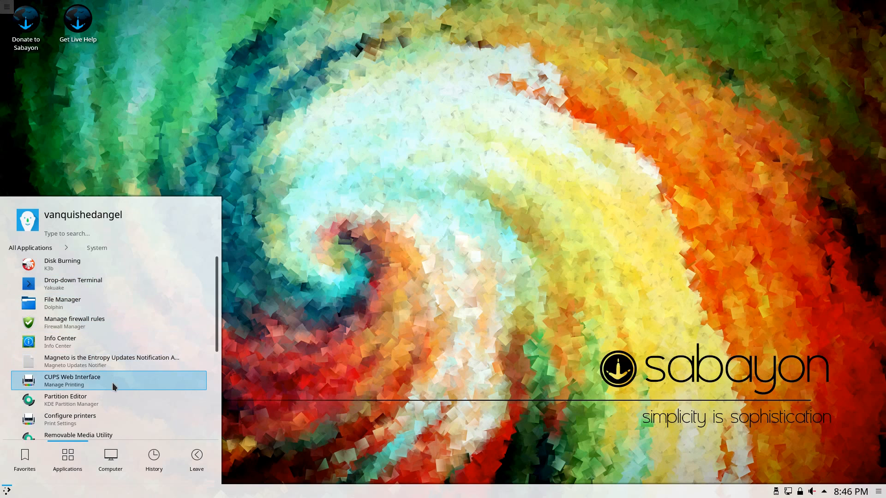
pyautogui.moveTo(116, 400)
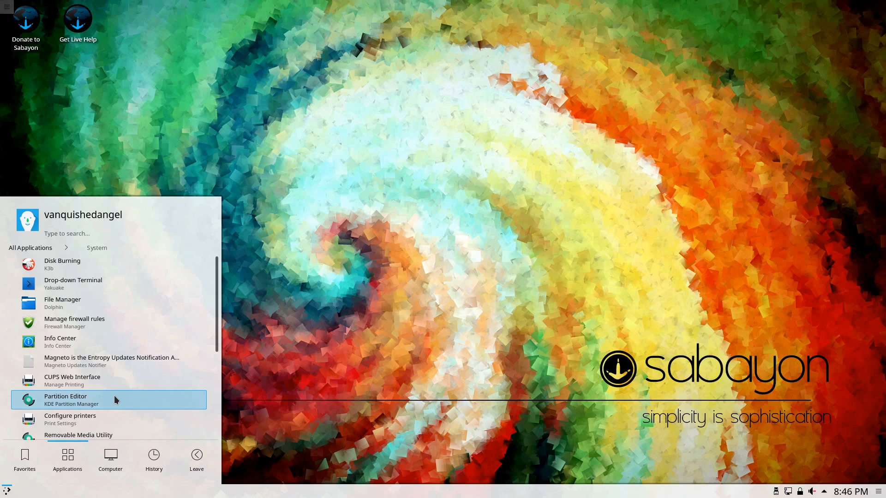
pyautogui.scroll(-3)
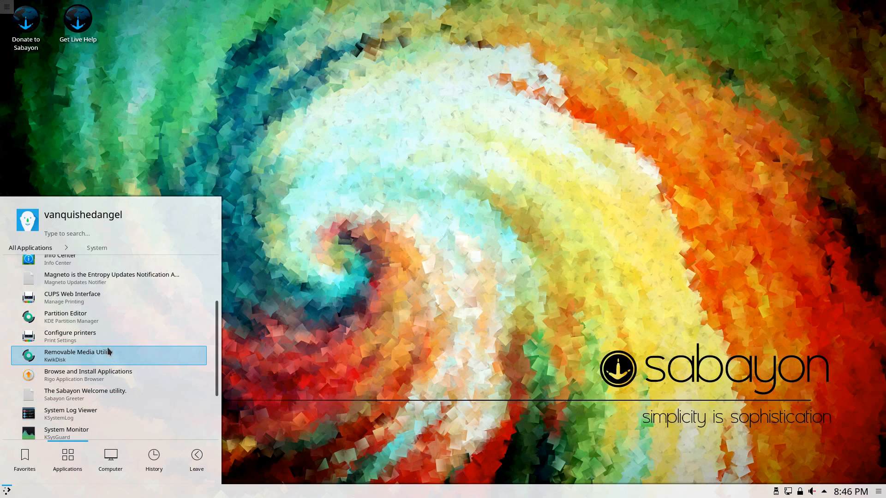
pyautogui.moveTo(88, 317)
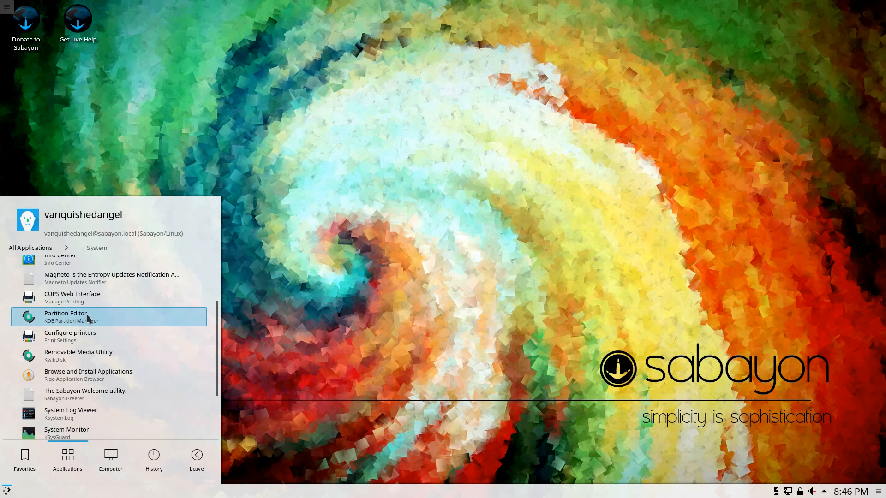
pyautogui.moveTo(100, 375)
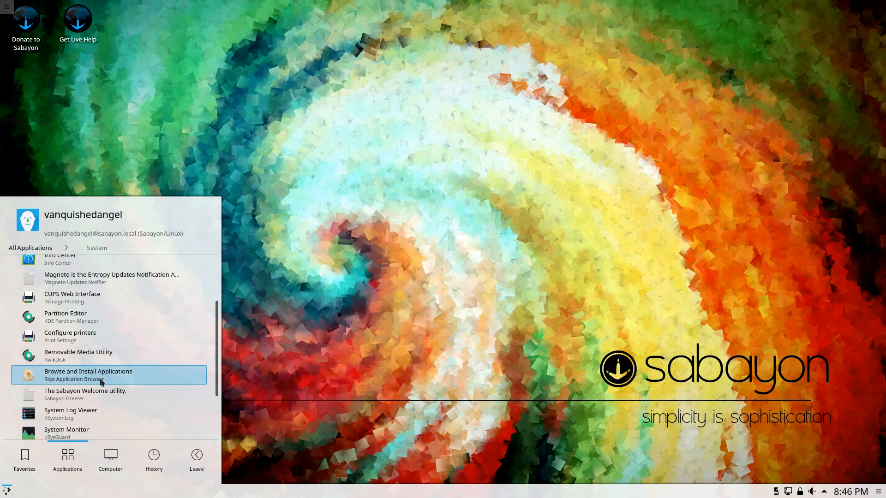
pyautogui.moveTo(131, 379)
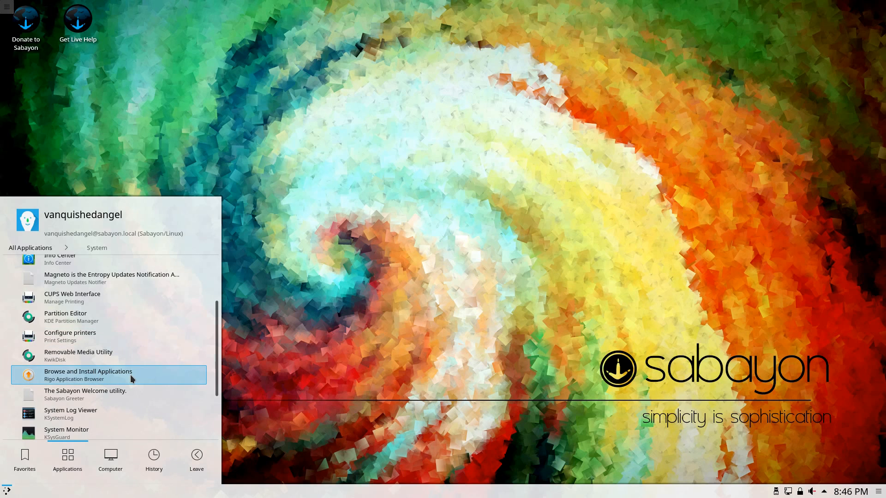
pyautogui.click(88, 375)
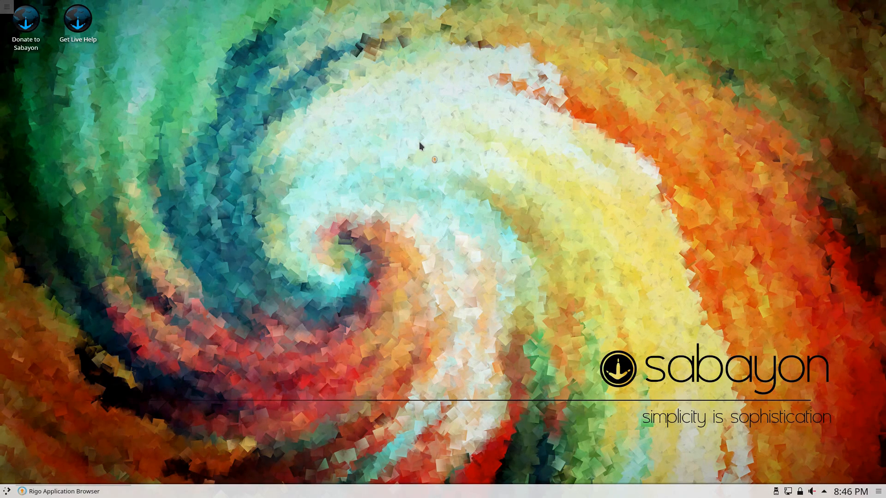
# - Answer 'Yes, why not?' to refresh the outdated list, then briefly show the progress log
pyautogui.click(58, 491)
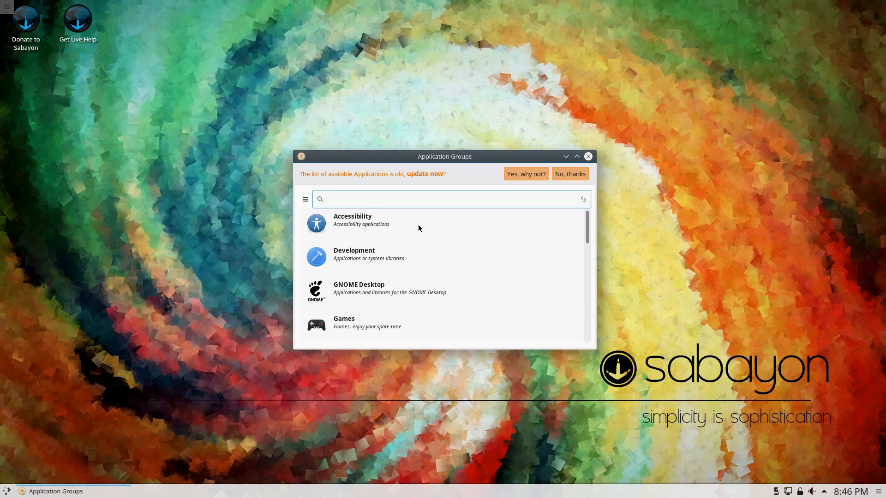
pyautogui.moveTo(525, 174)
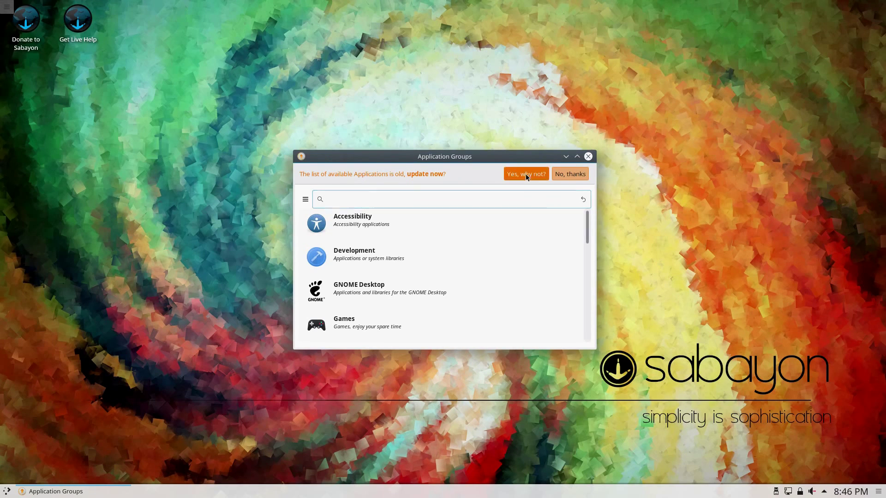
pyautogui.click(525, 174)
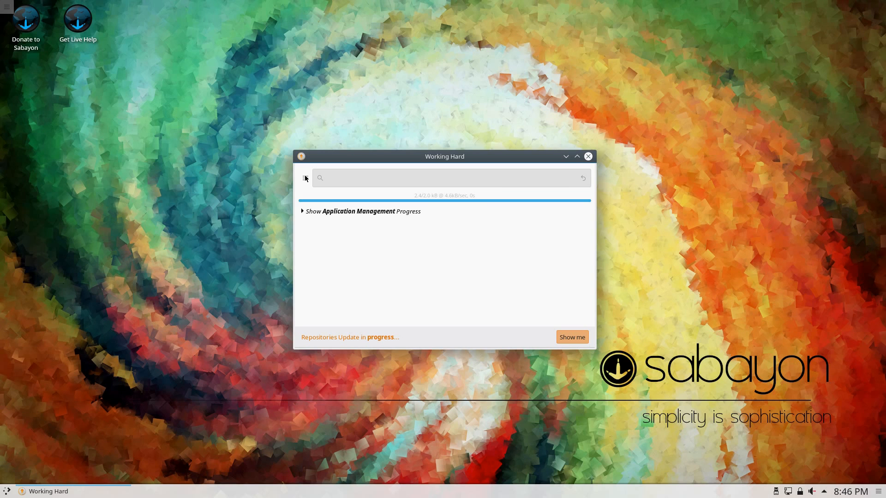
pyautogui.click(303, 212)
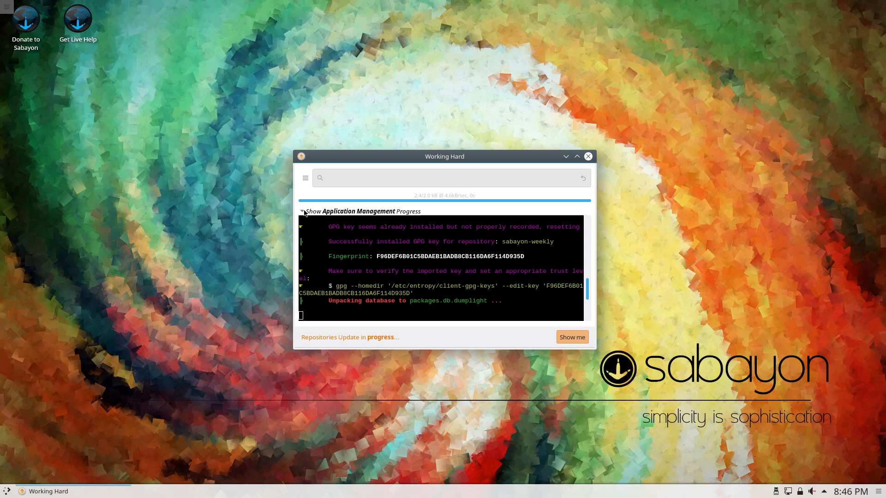
pyautogui.click(303, 211)
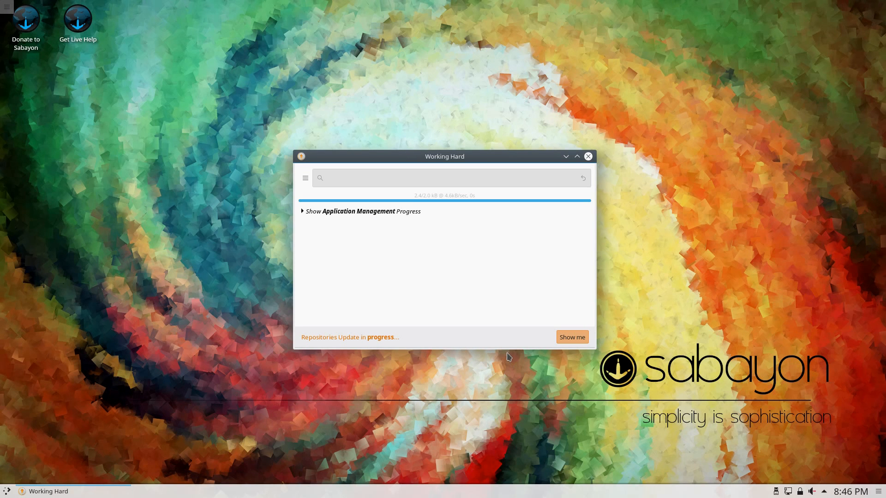
pyautogui.moveTo(302, 162)
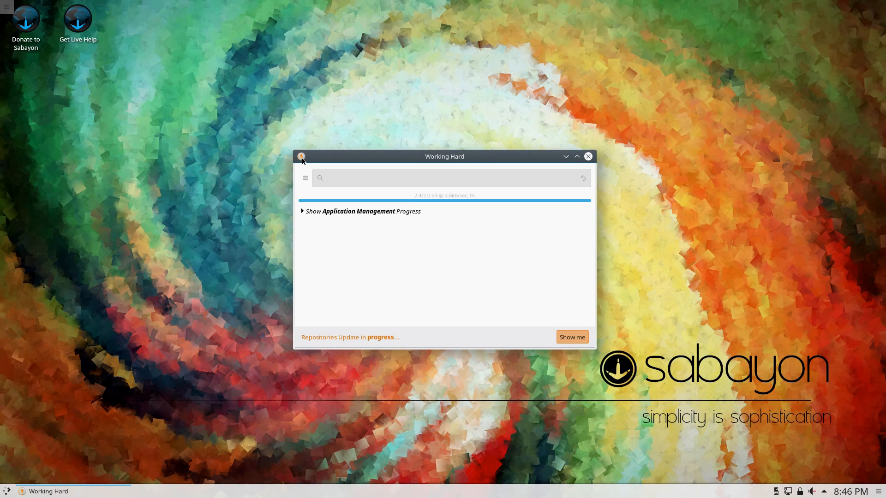
pyautogui.moveTo(426, 108)
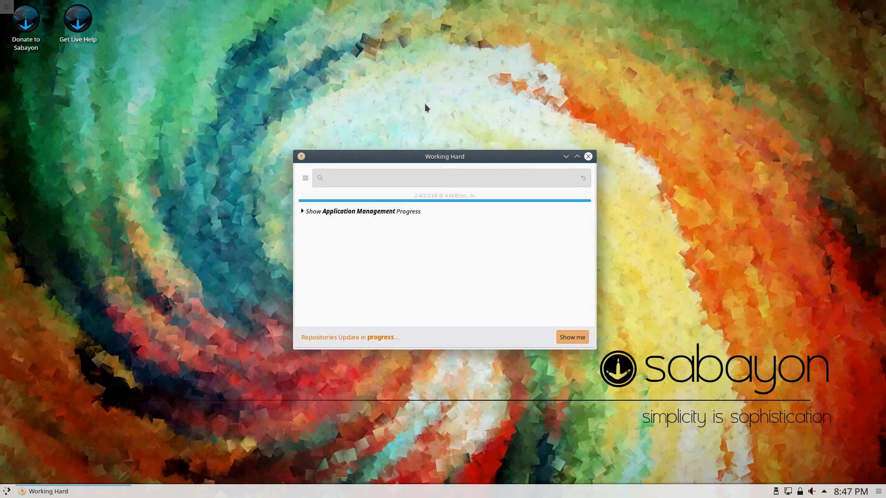
pyautogui.moveTo(305, 222)
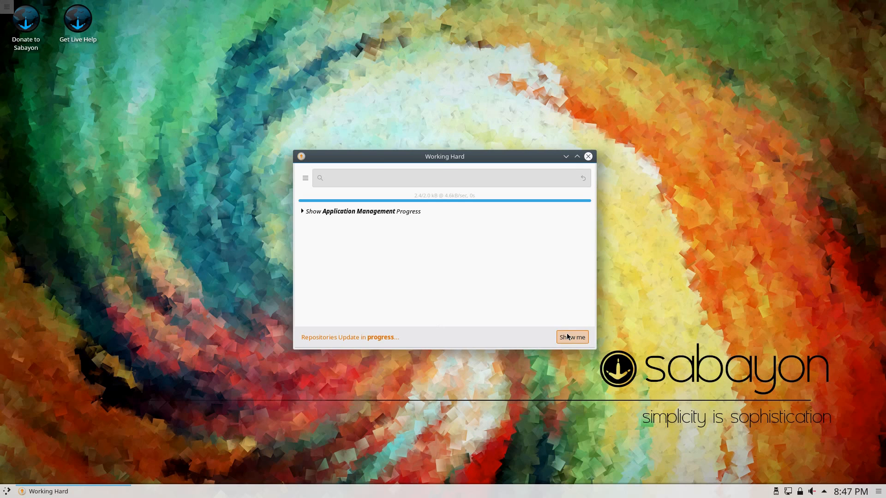
pyautogui.moveTo(471, 204)
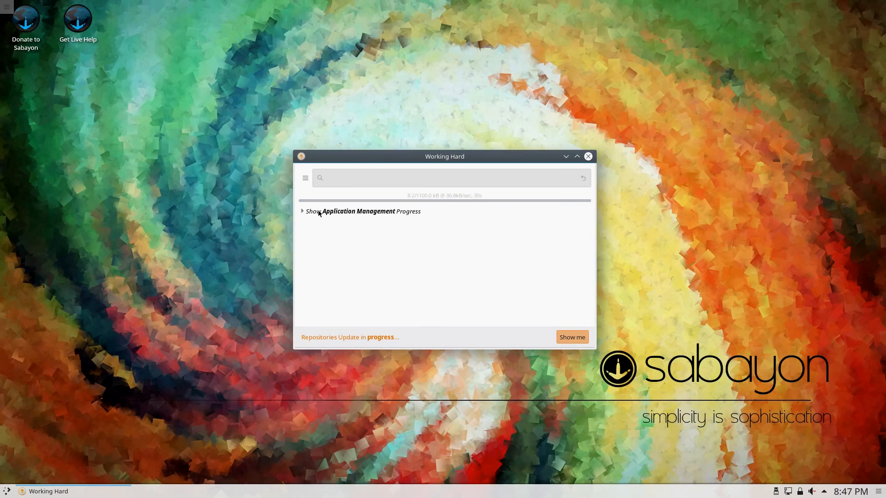
# - Show the progress log while the update finishes with 440 updates and 2 notices
pyautogui.click(302, 210)
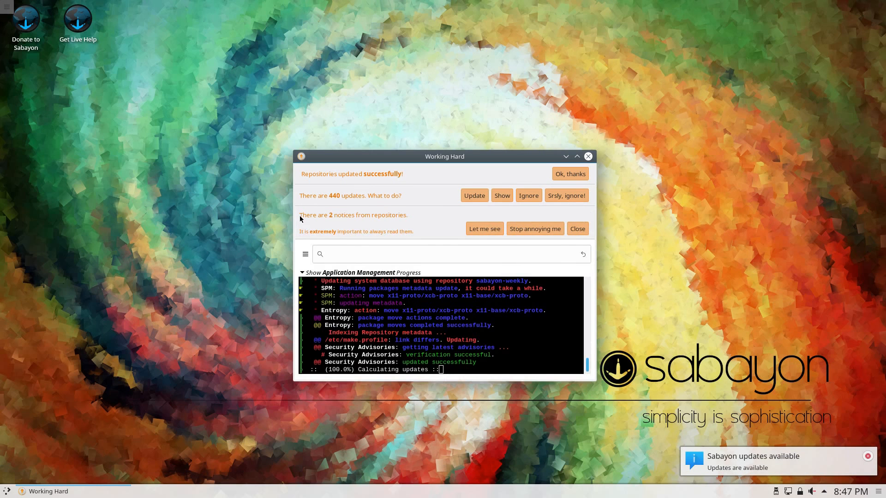
# - Hide the progress log and dismiss the 440-updates banner with Ignore, then 'Srsly, ignore!'
pyautogui.click(303, 272)
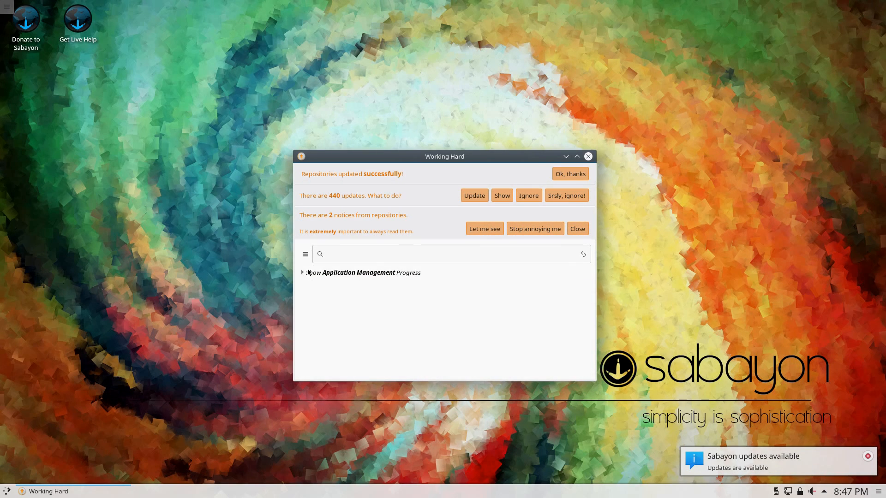
pyautogui.click(449, 254)
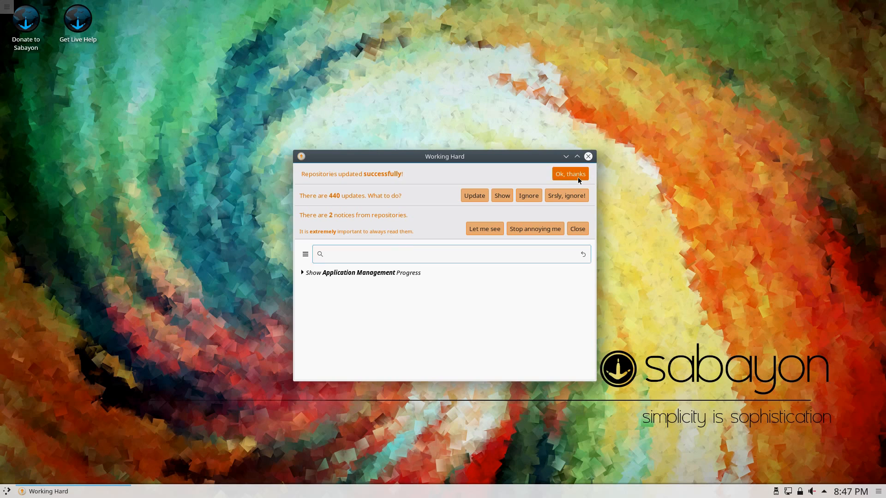
pyautogui.click(569, 174)
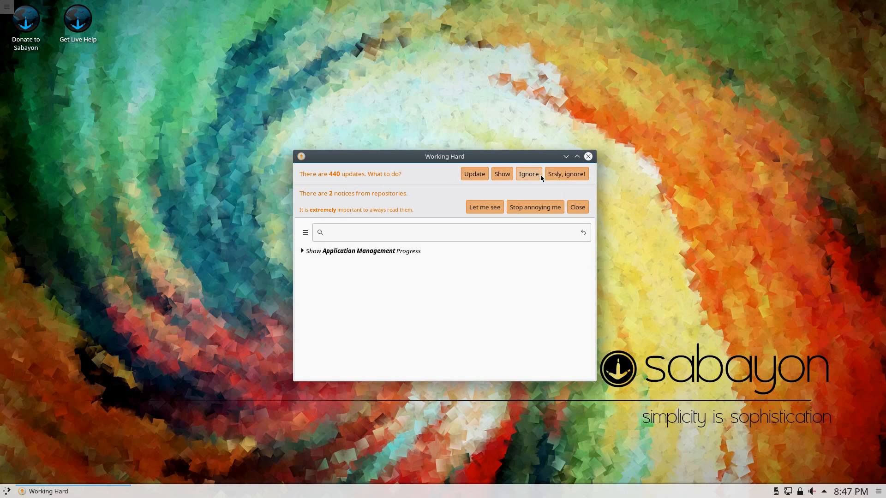
pyautogui.moveTo(566, 174)
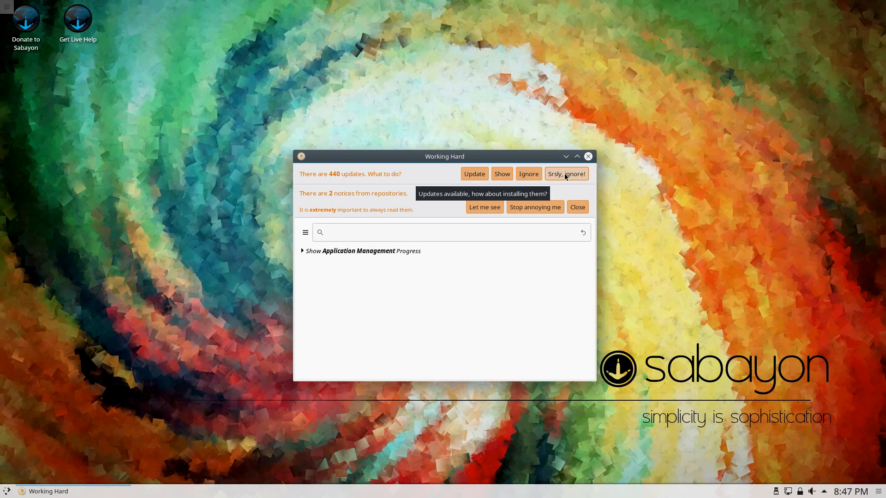
pyautogui.click(566, 174)
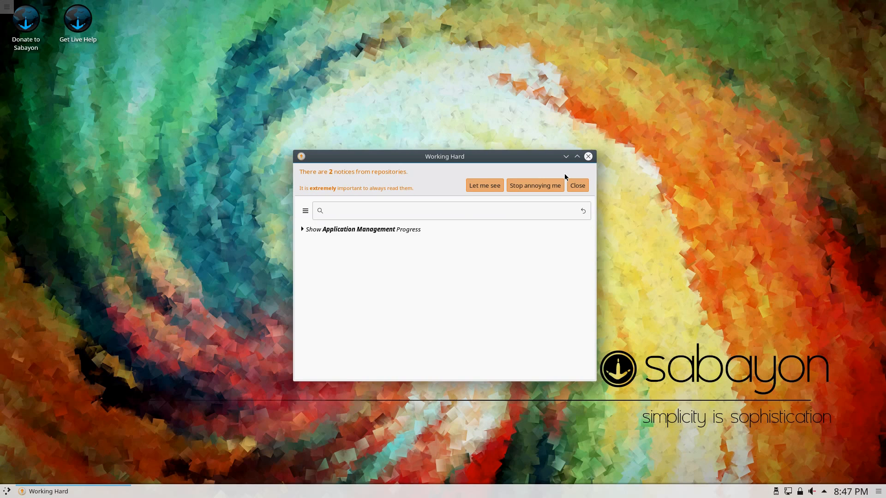
pyautogui.moveTo(535, 185)
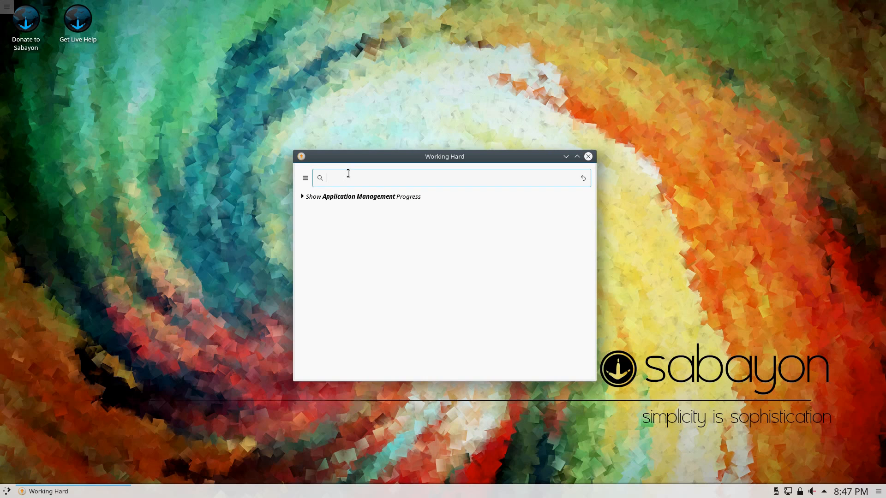
# - Search Rigo for 'wine', scroll through results like Winetricks and Wine Staging, then close Rigo
pyautogui.write('win')
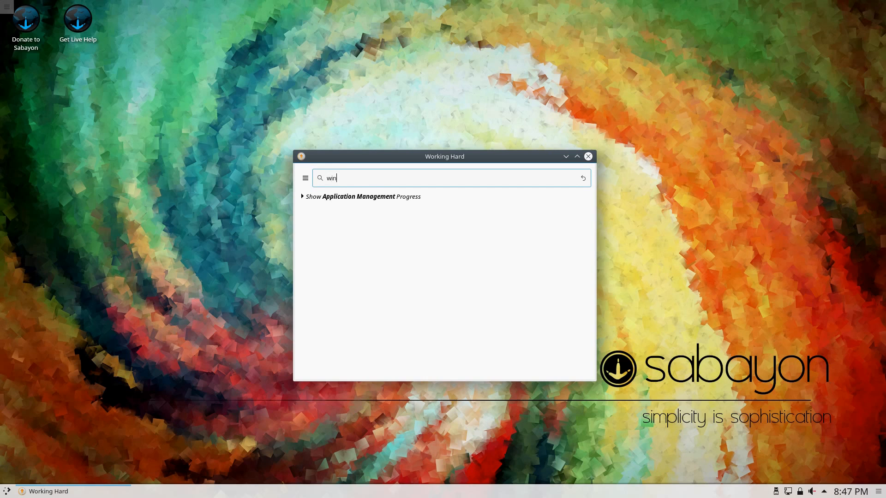
pyautogui.write('e')
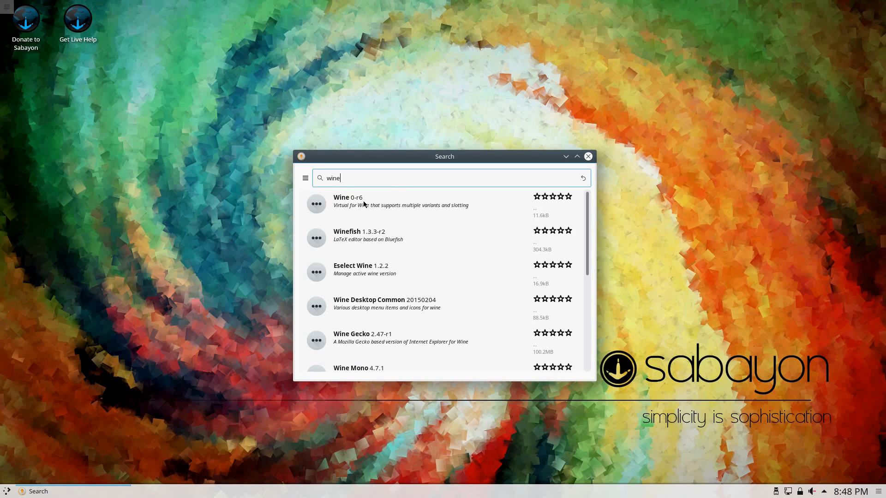
pyautogui.moveTo(520, 202)
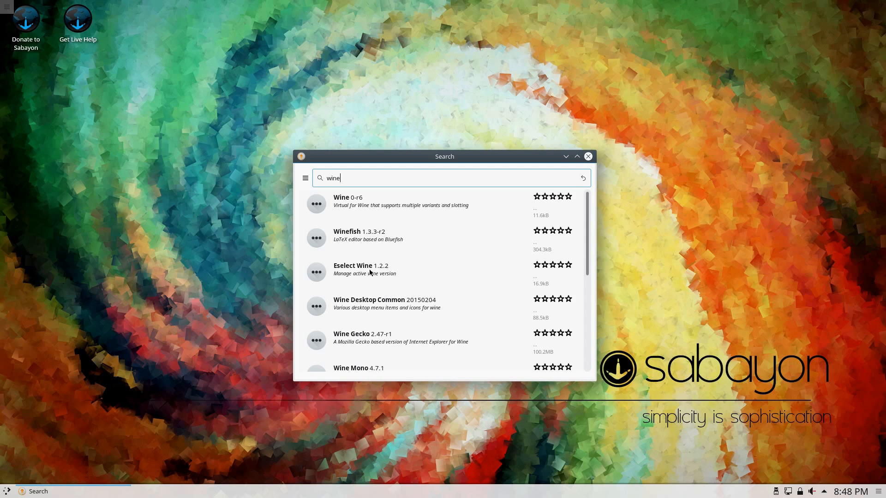
pyautogui.moveTo(347, 344)
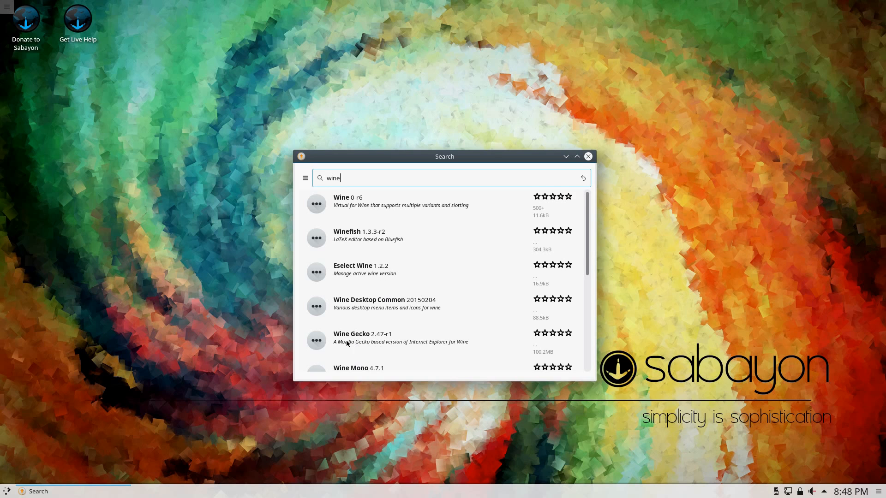
pyautogui.scroll(-3)
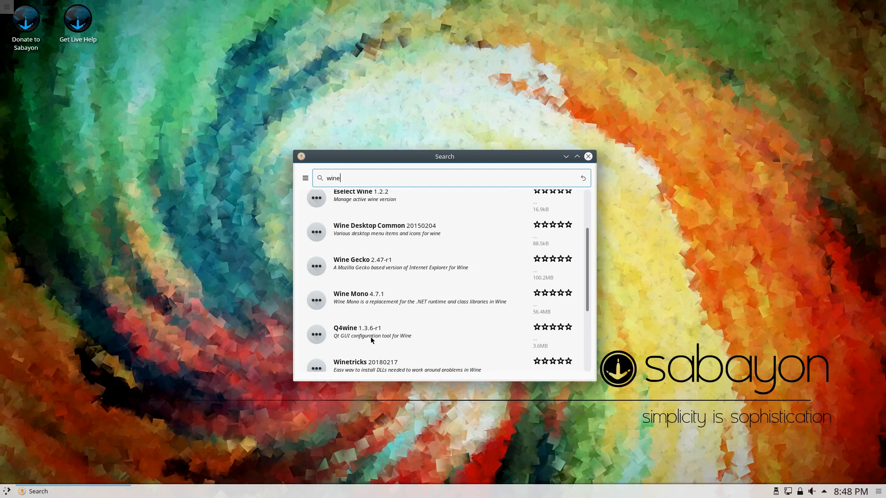
pyautogui.scroll(-3)
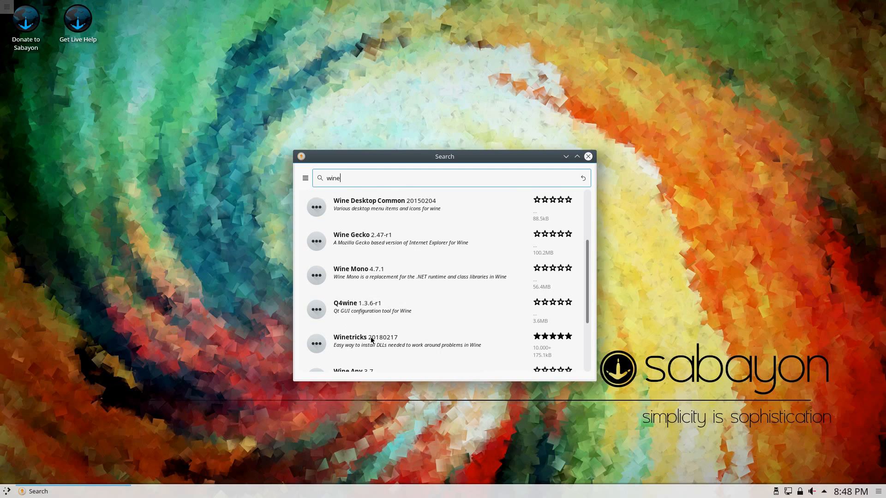
pyautogui.scroll(-3)
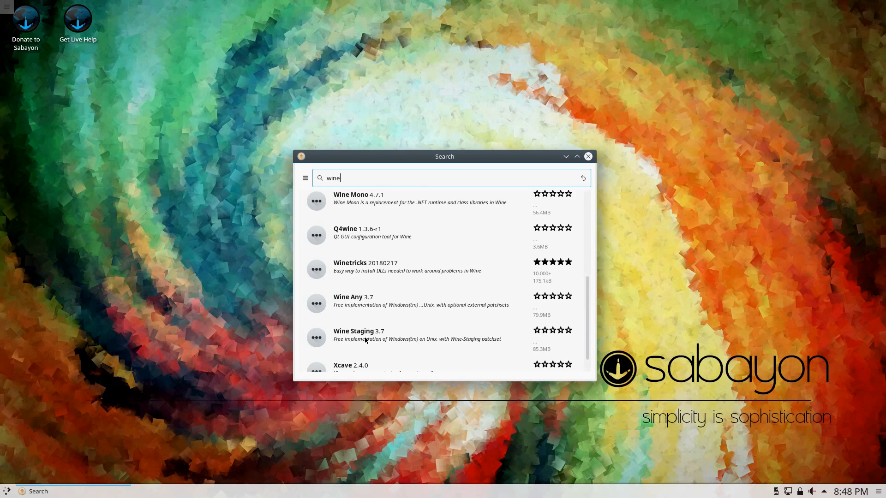
pyautogui.scroll(-3)
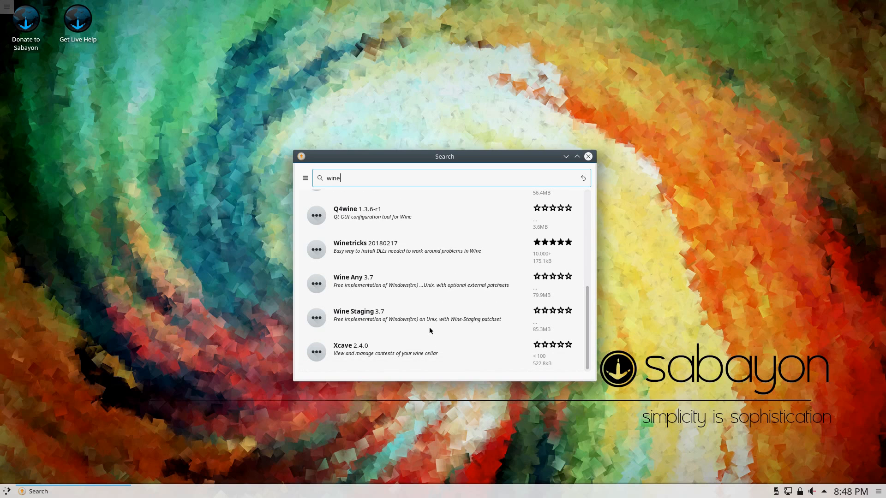
pyautogui.scroll(3)
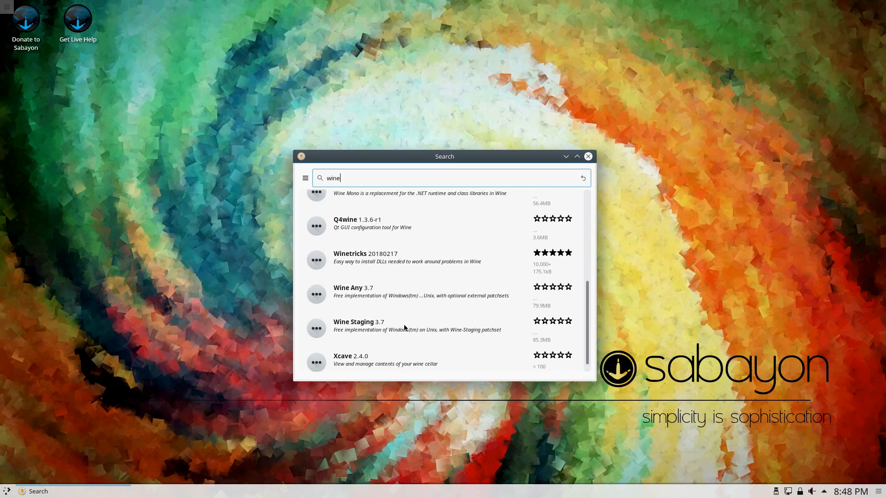
pyautogui.scroll(3)
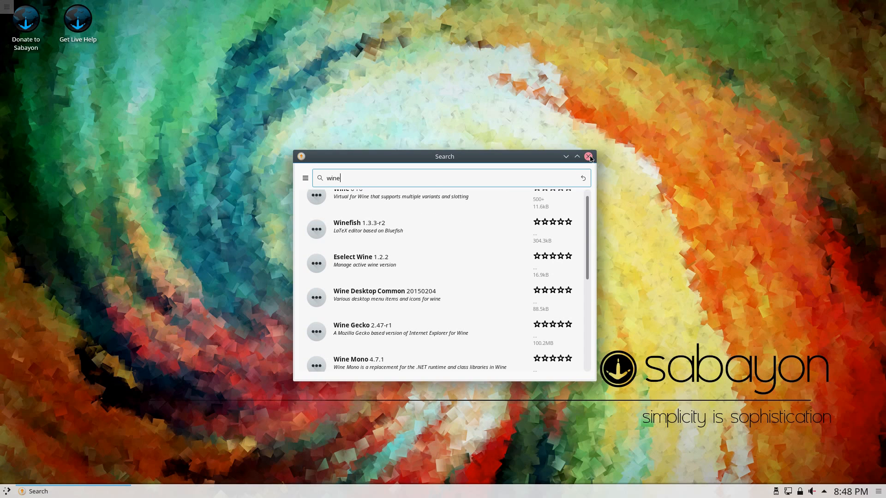
pyautogui.click(589, 156)
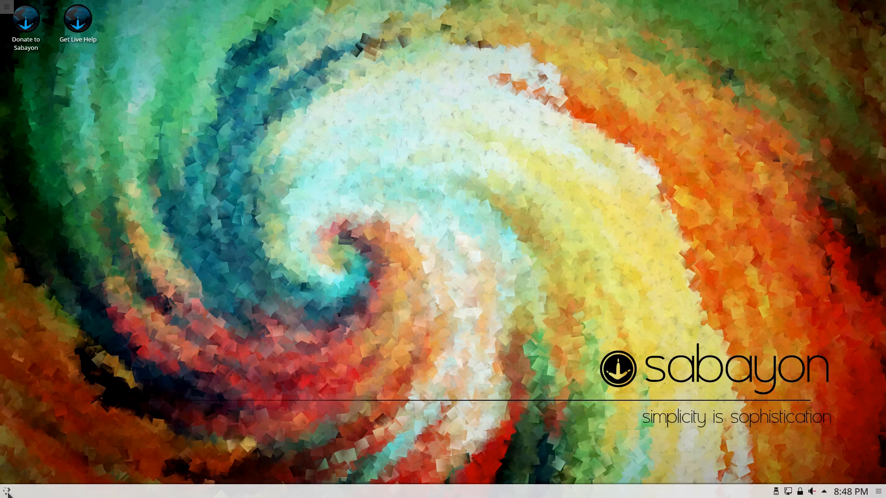
pyautogui.click(7, 490)
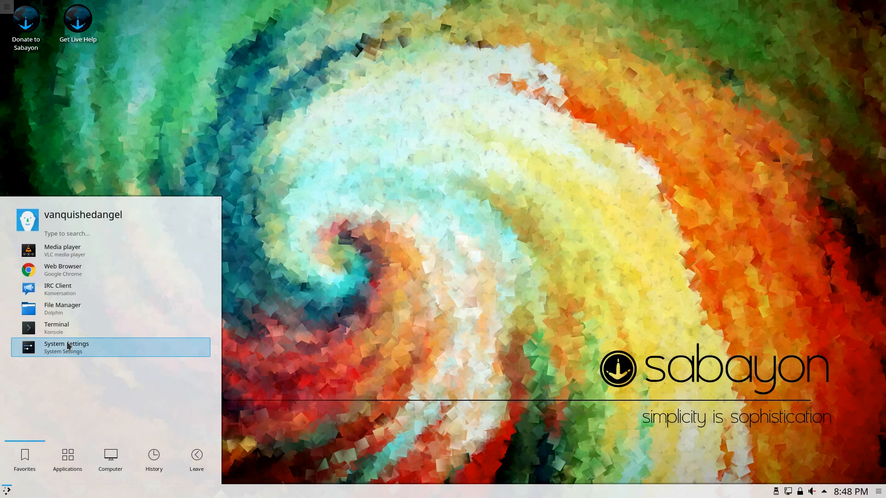
pyautogui.moveTo(343, 336)
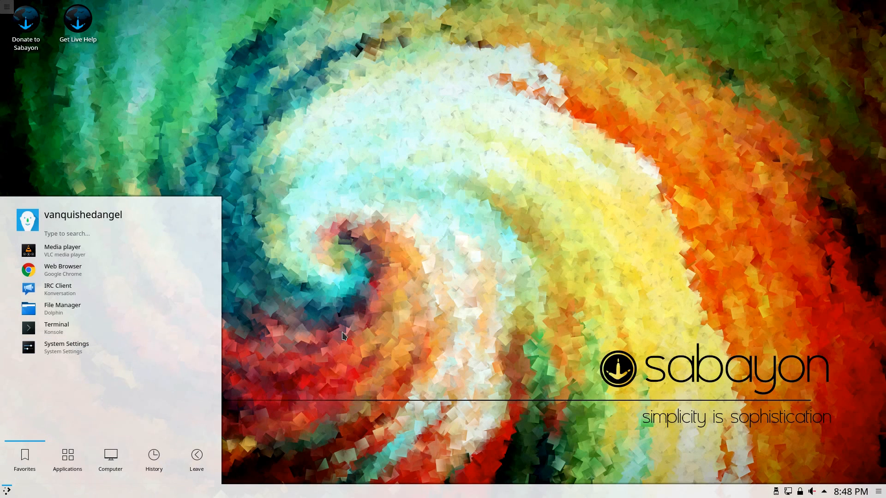
pyautogui.click(343, 337)
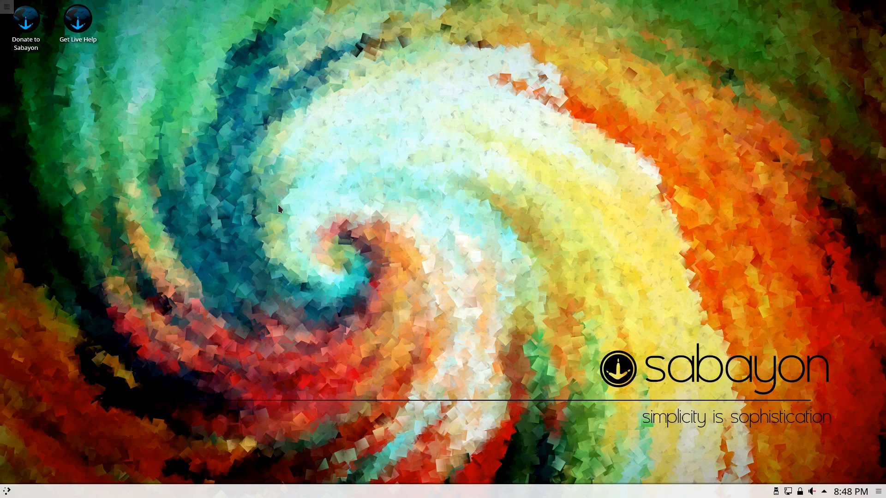
pyautogui.moveTo(7, 491)
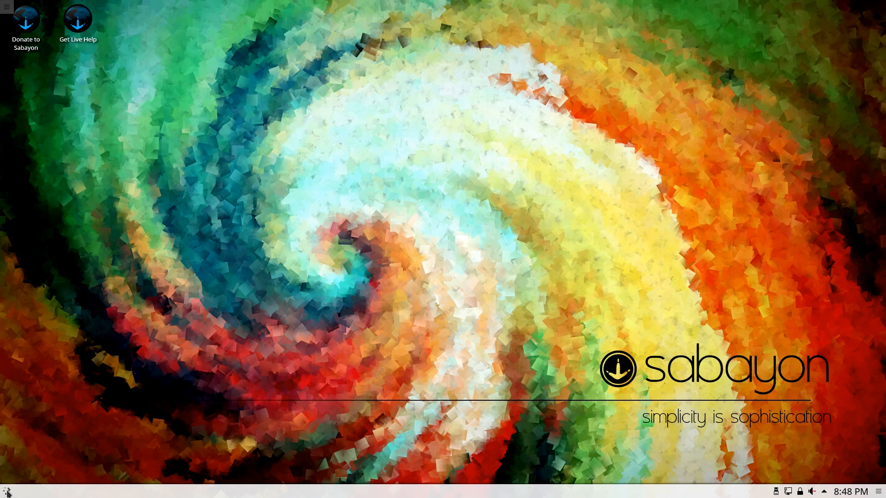
pyautogui.moveTo(106, 394)
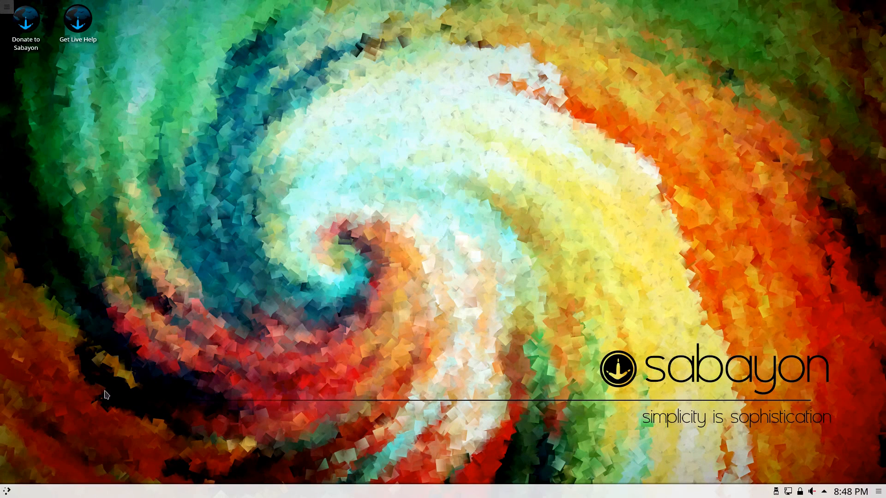
pyautogui.moveTo(218, 289)
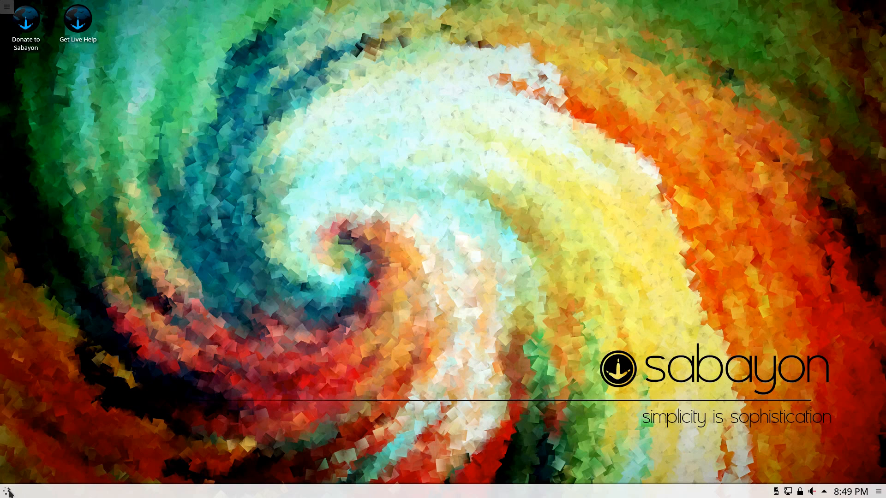
pyautogui.moveTo(139, 393)
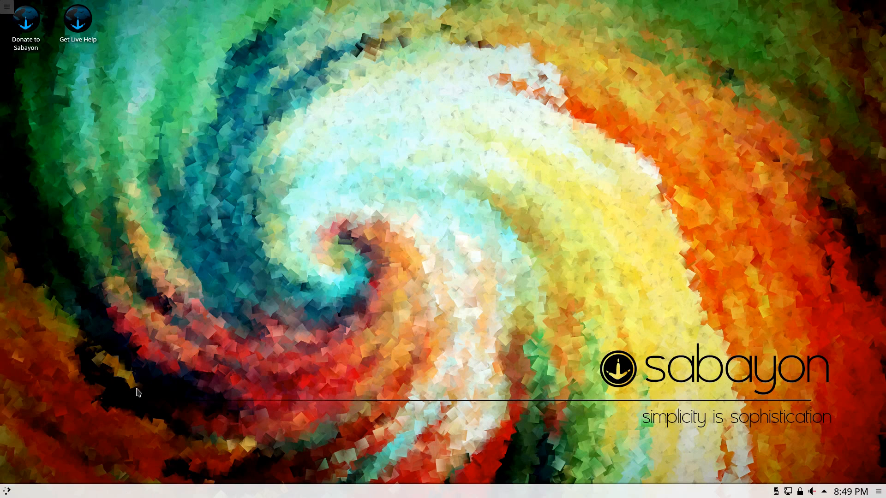
pyautogui.click(8, 490)
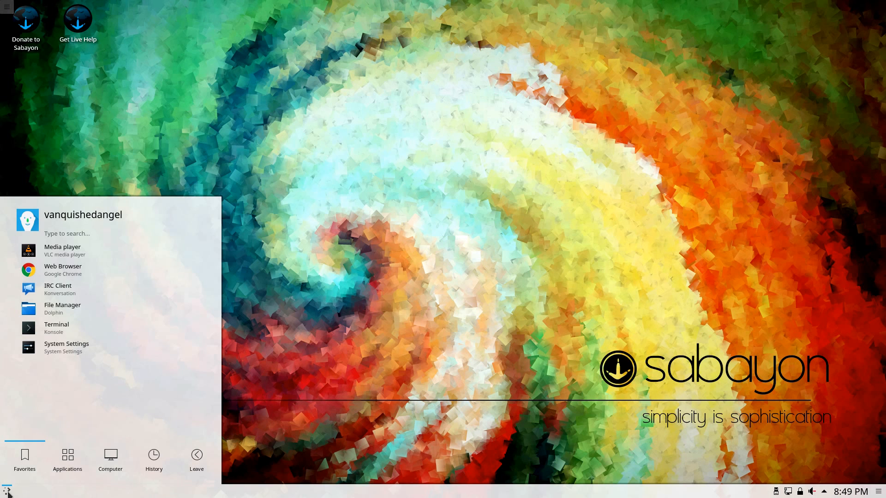
pyautogui.click(368, 356)
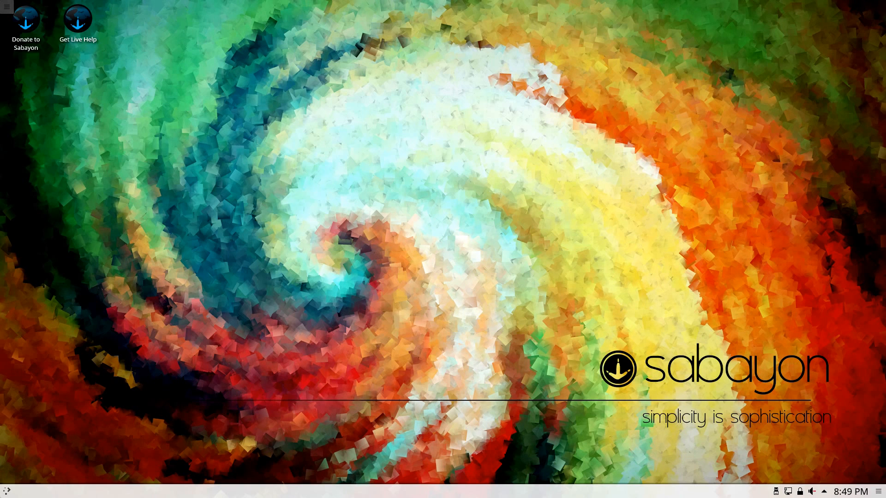
# - Choose Shut Down from the launcher's Leave options and confirm with OK
pyautogui.click(7, 489)
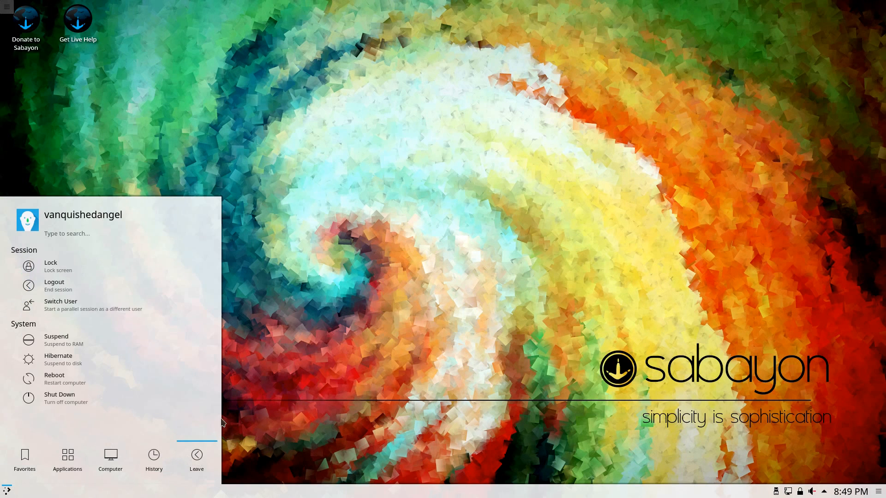
pyautogui.moveTo(195, 453)
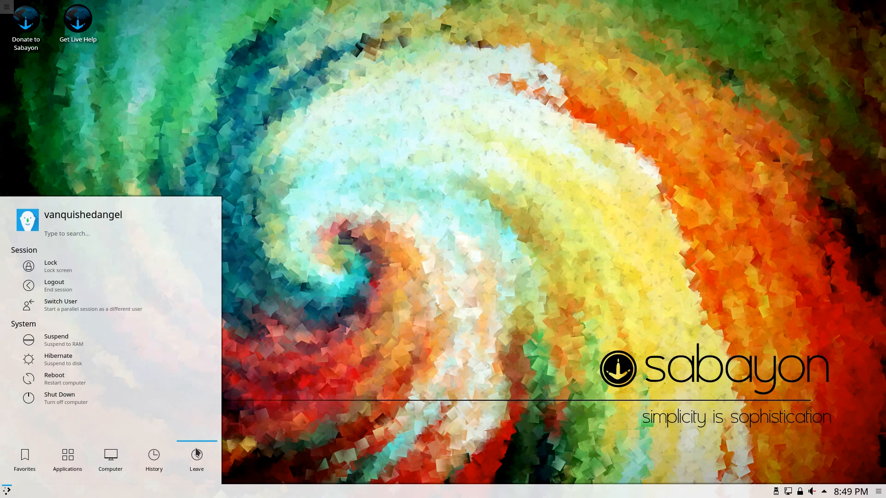
pyautogui.moveTo(728, 184)
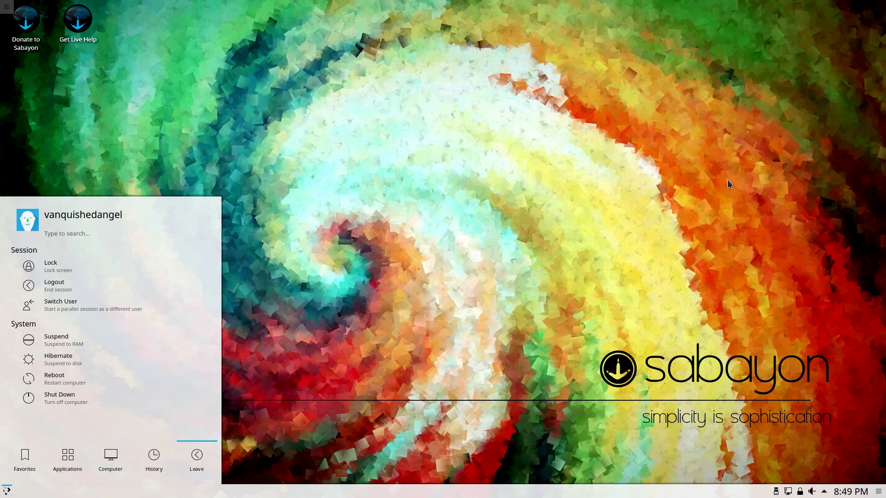
pyautogui.moveTo(415, 267)
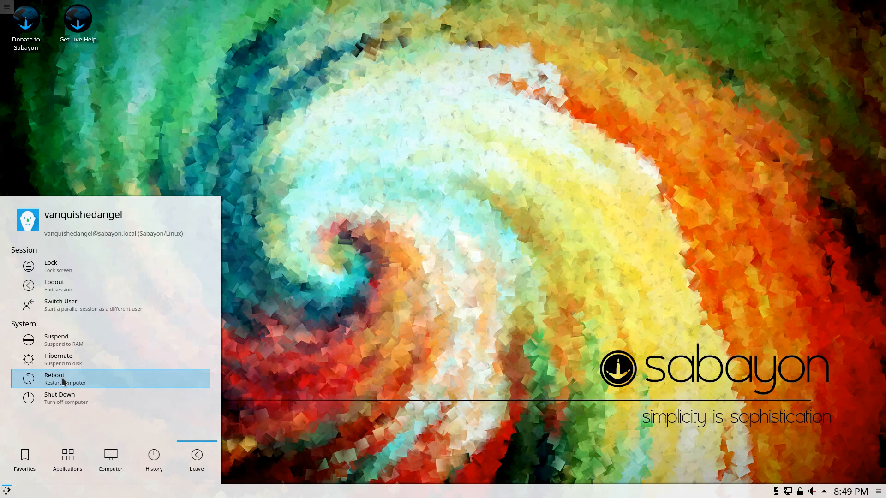
pyautogui.moveTo(62, 398)
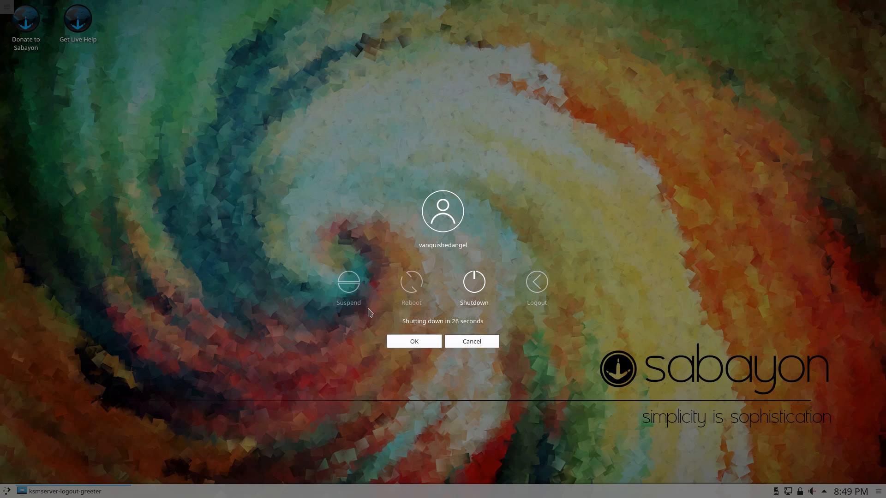
pyautogui.click(413, 341)
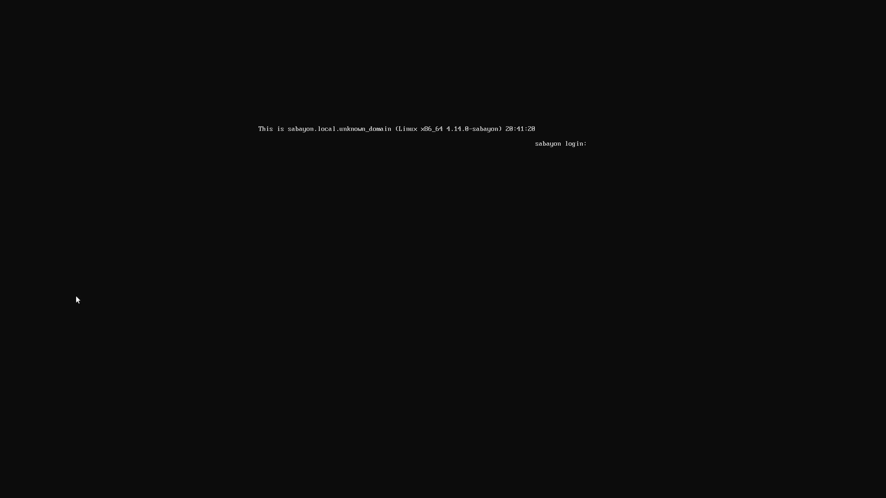